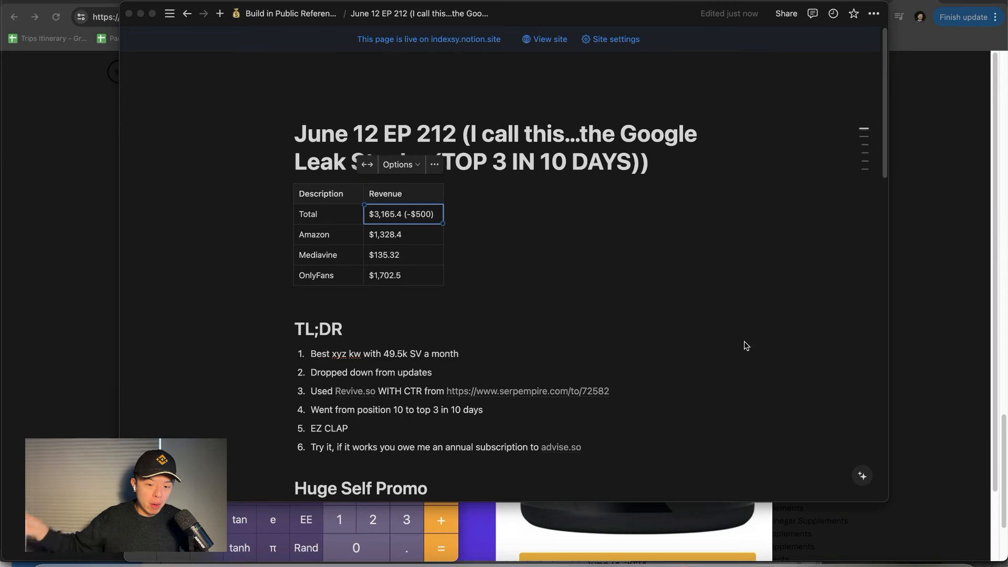
{"action": "mouse_move", "coordinate": [610, 220]}
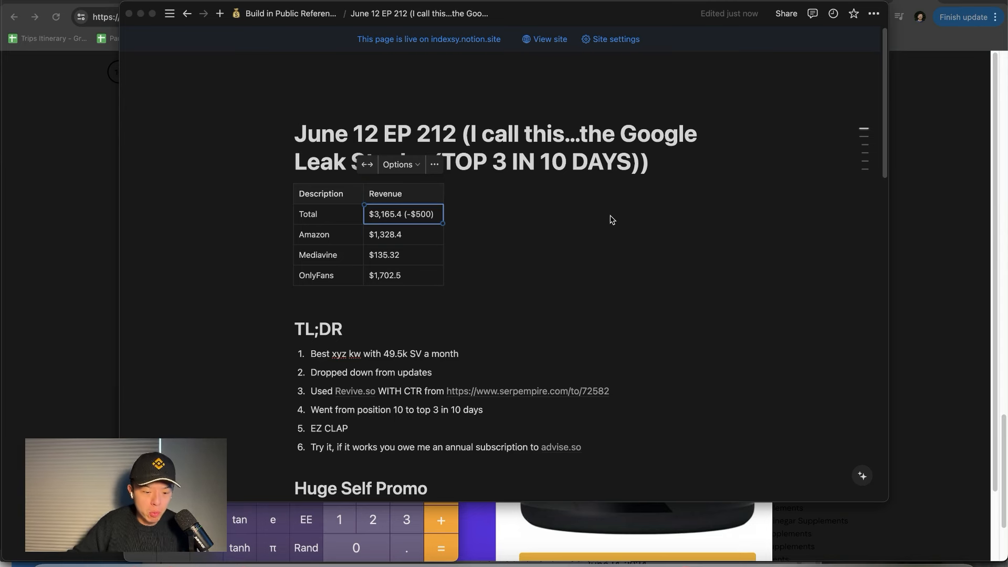
{"action": "mouse_move", "coordinate": [645, 146]}
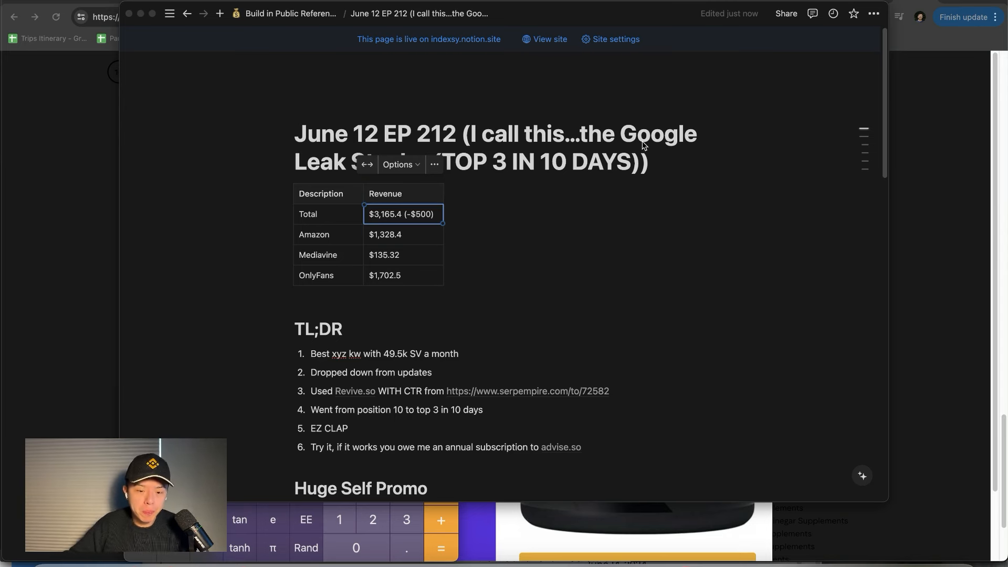
{"action": "mouse_move", "coordinate": [527, 174]}
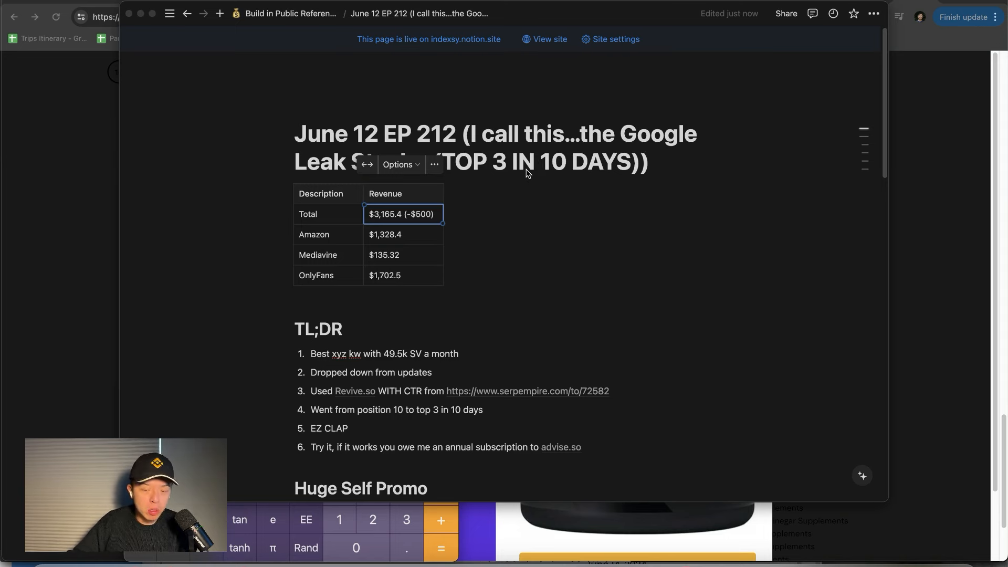
{"action": "mouse_move", "coordinate": [530, 181]}
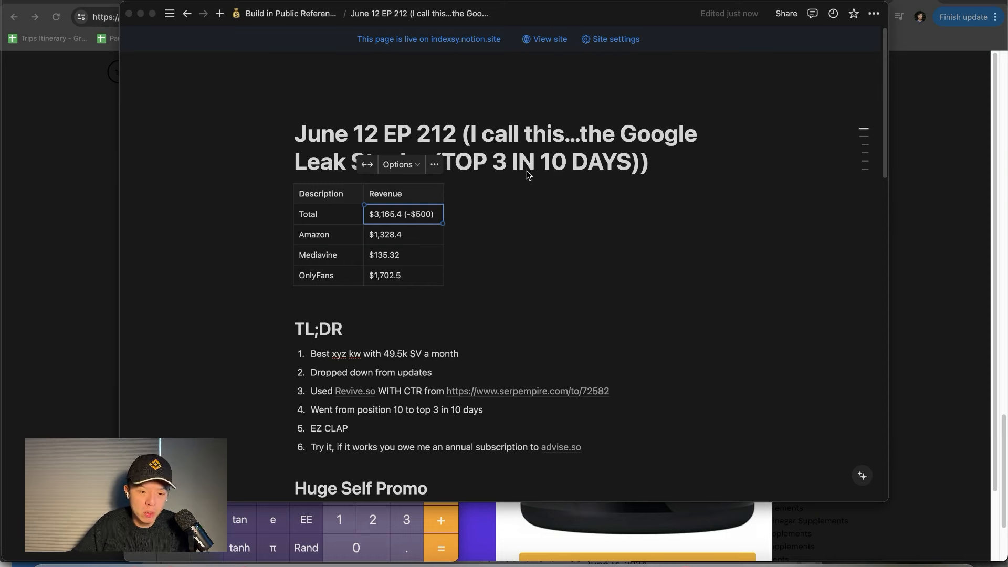
{"action": "mouse_move", "coordinate": [464, 217]}
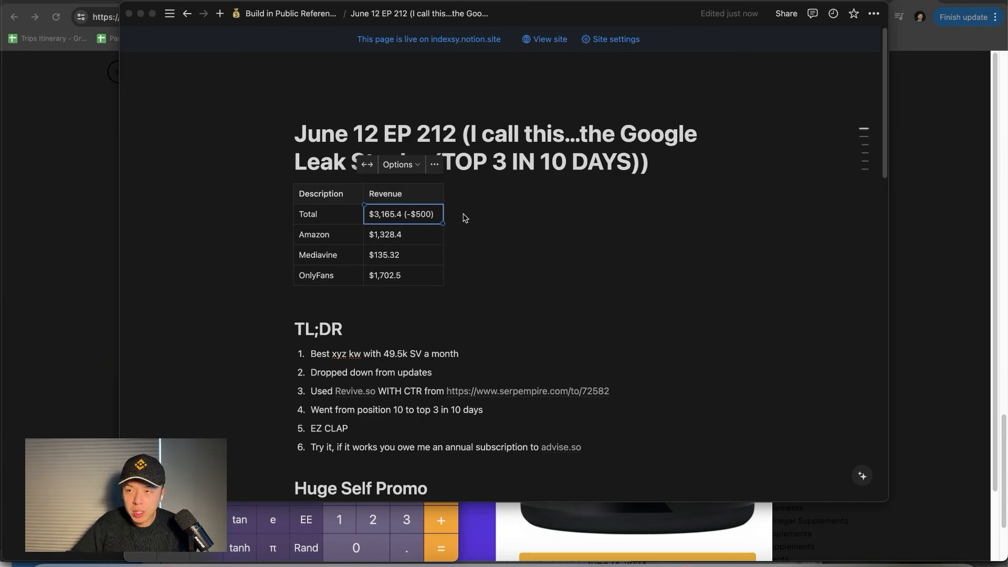
{"action": "mouse_move", "coordinate": [458, 223]}
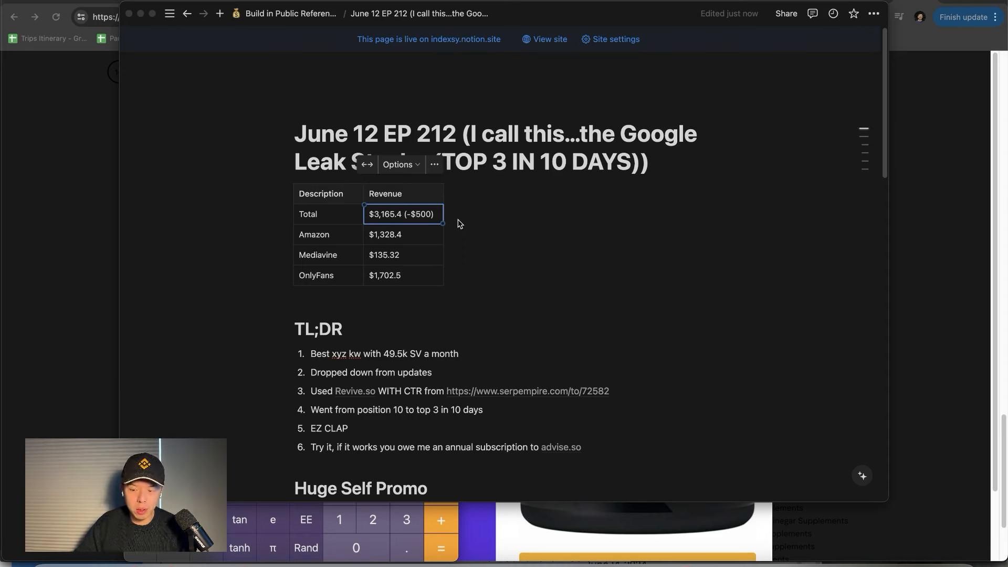
{"action": "mouse_move", "coordinate": [473, 238]}
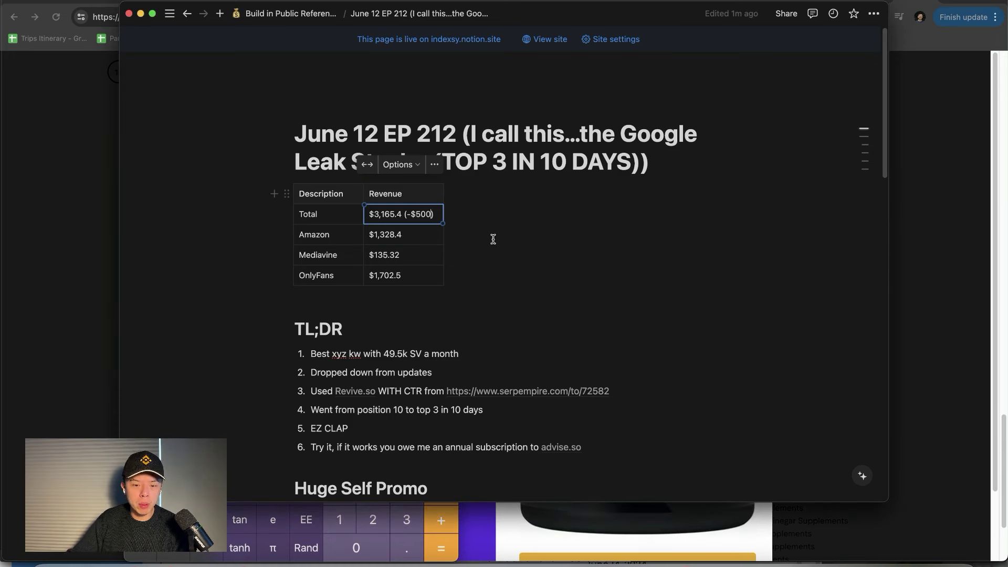
{"action": "mouse_move", "coordinate": [1000, 287]}
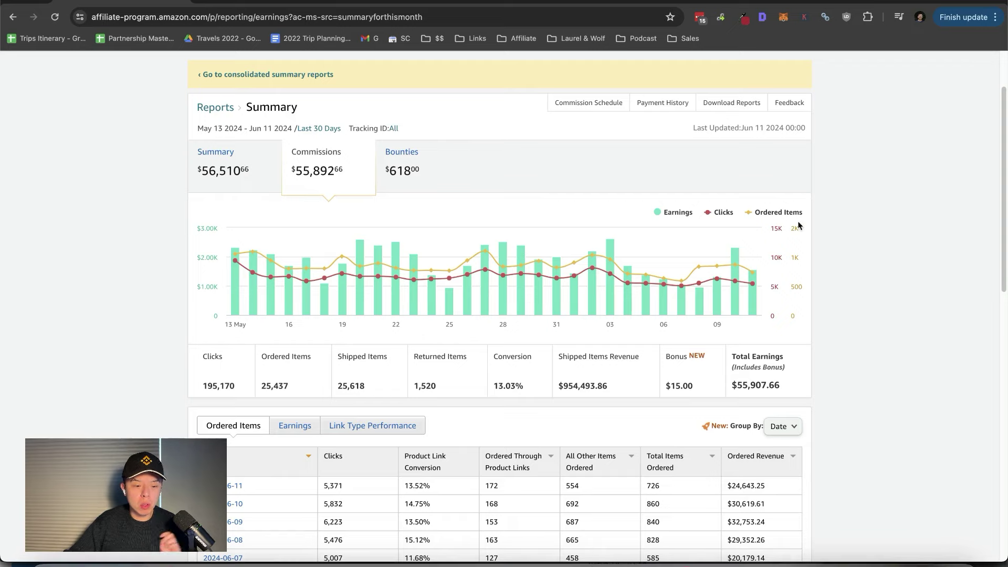
- Scroll the Amazon Associates summary down to the daily Ordered Items table
{"action": "scroll", "scroll_direction": "down", "scroll_amount": 3}
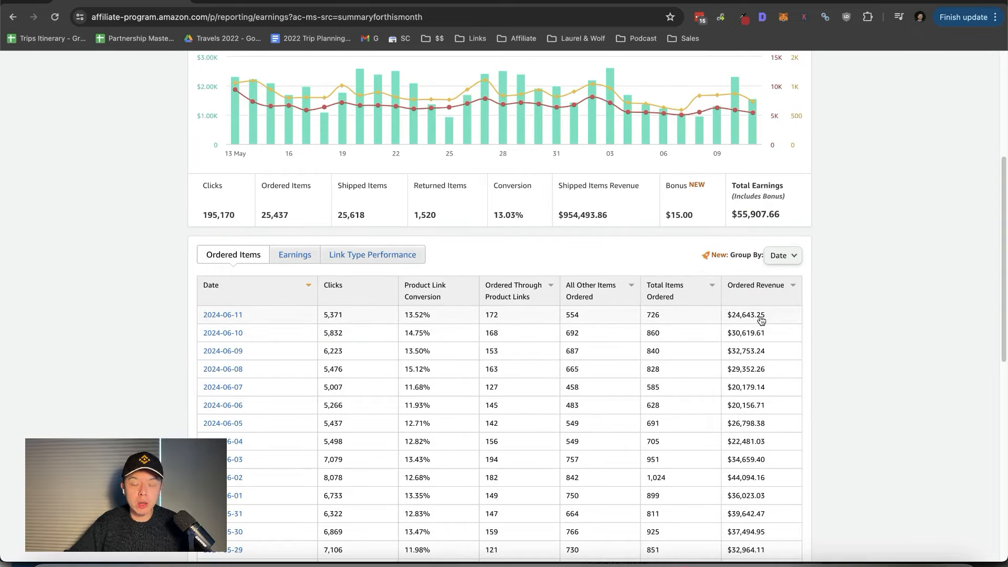
{"action": "mouse_move", "coordinate": [759, 323]}
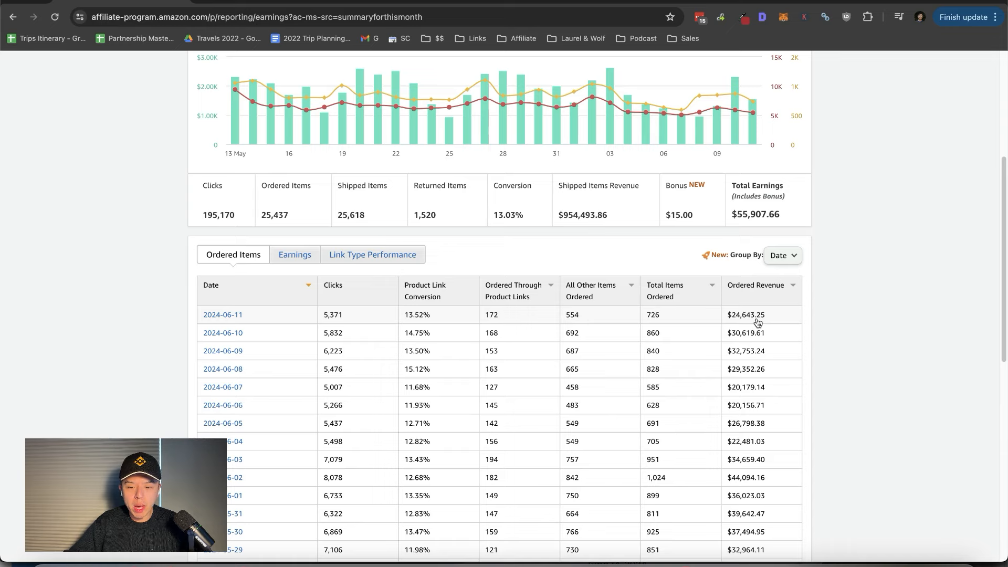
{"action": "mouse_move", "coordinate": [580, 316]}
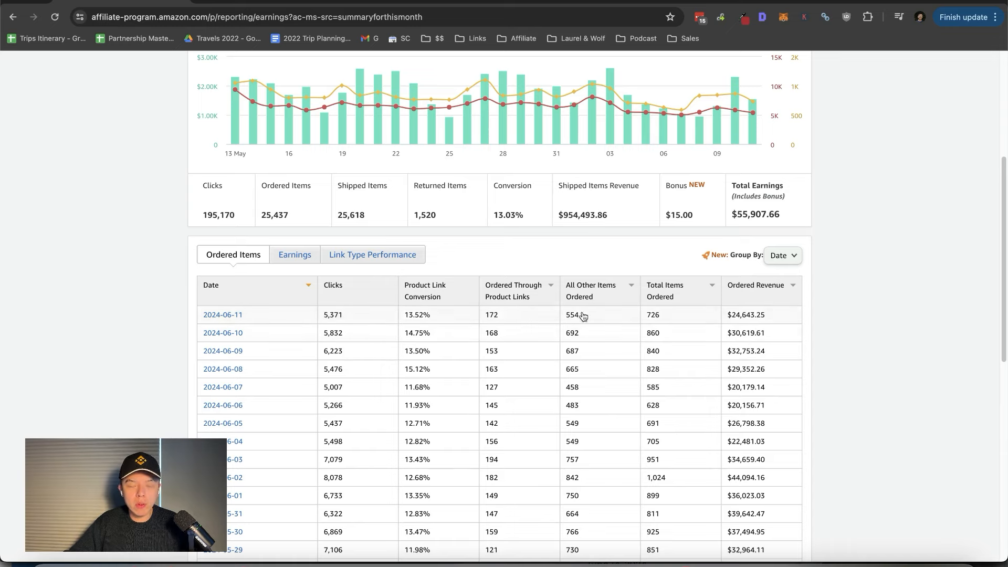
{"action": "mouse_move", "coordinate": [487, 313]}
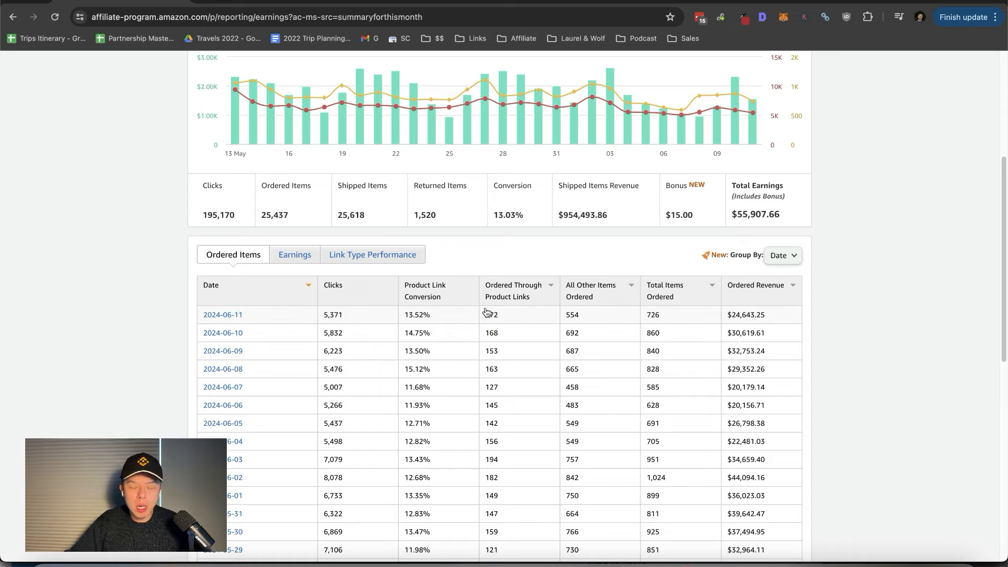
{"action": "mouse_move", "coordinate": [487, 311]}
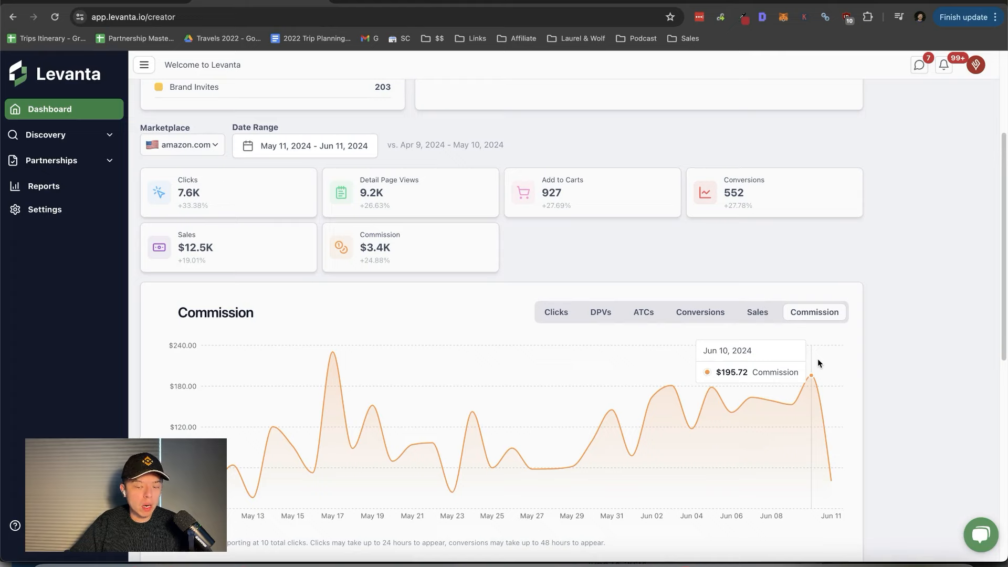
{"action": "mouse_move", "coordinate": [631, 455]}
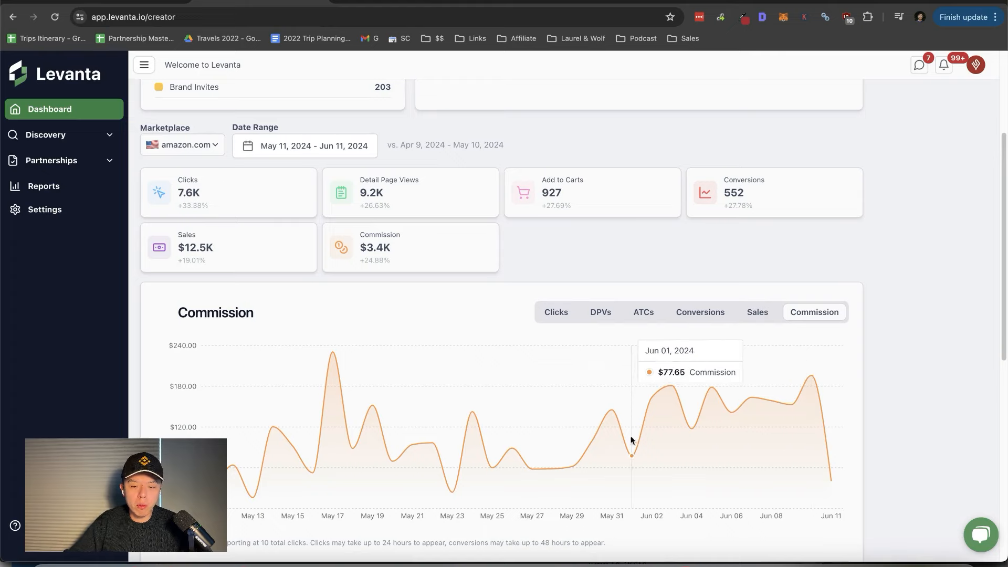
{"action": "mouse_move", "coordinate": [512, 416]}
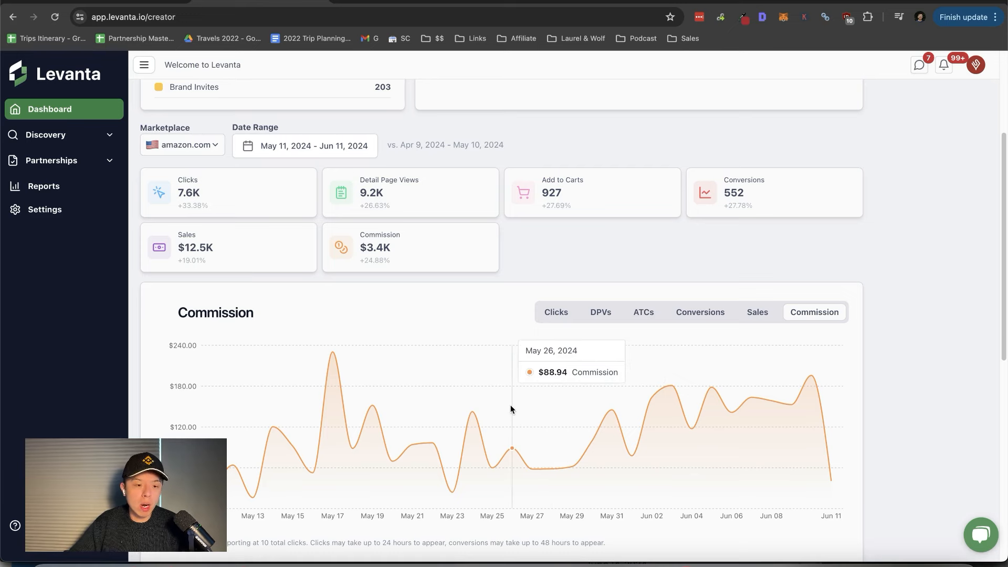
{"action": "mouse_move", "coordinate": [502, 408]}
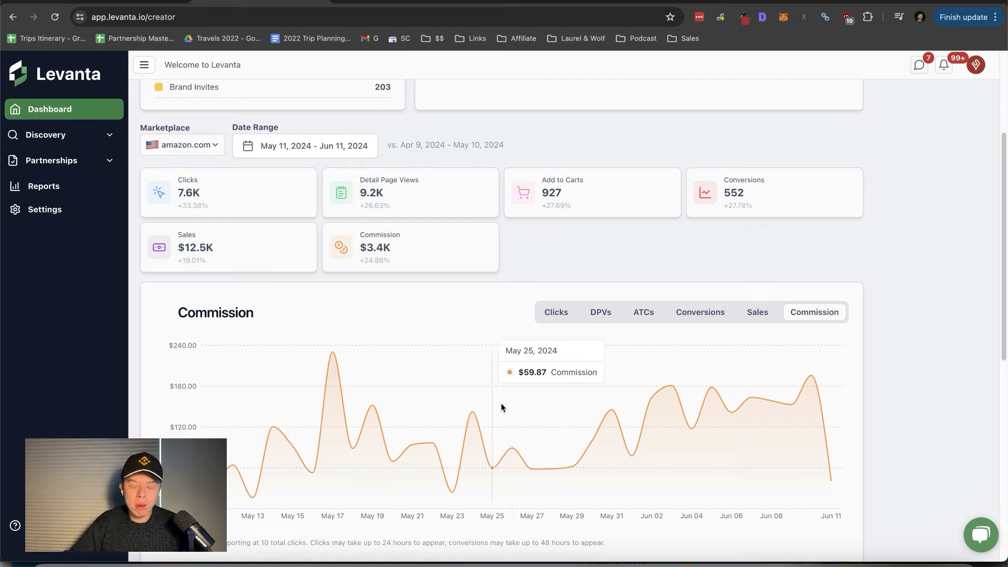
{"action": "mouse_move", "coordinate": [495, 398]}
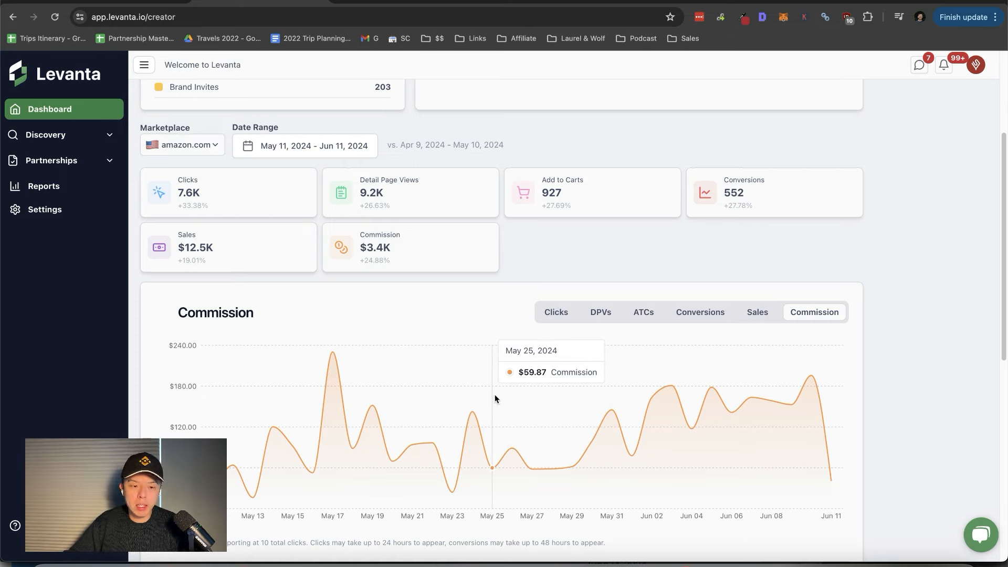
{"action": "mouse_move", "coordinate": [836, 300]}
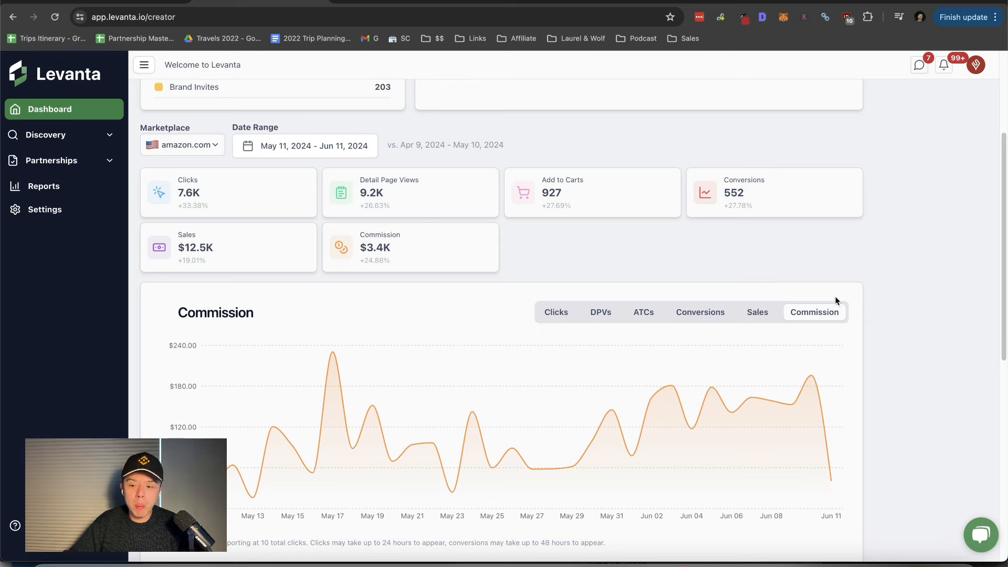
{"action": "mouse_move", "coordinate": [916, 307]}
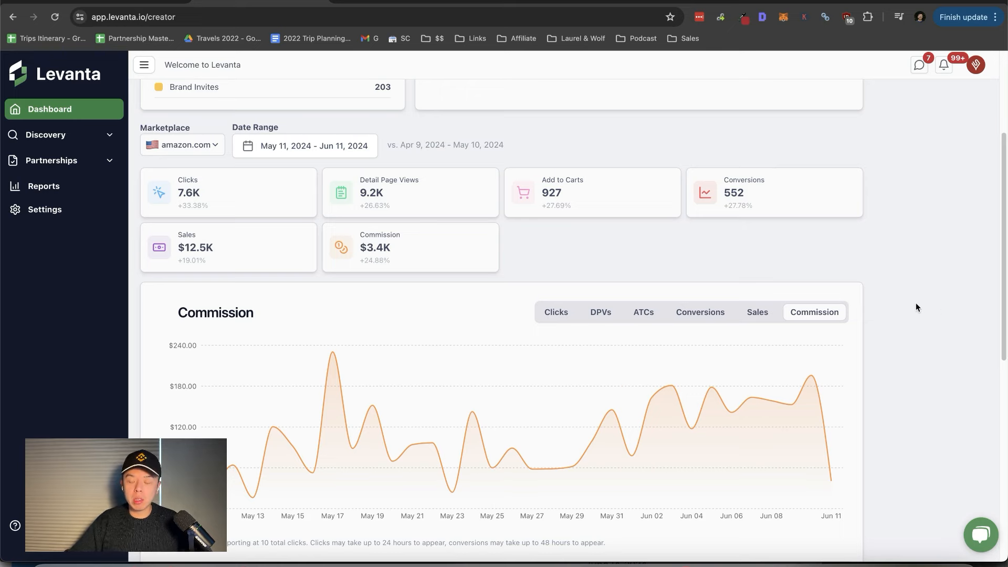
{"action": "mouse_move", "coordinate": [912, 308]}
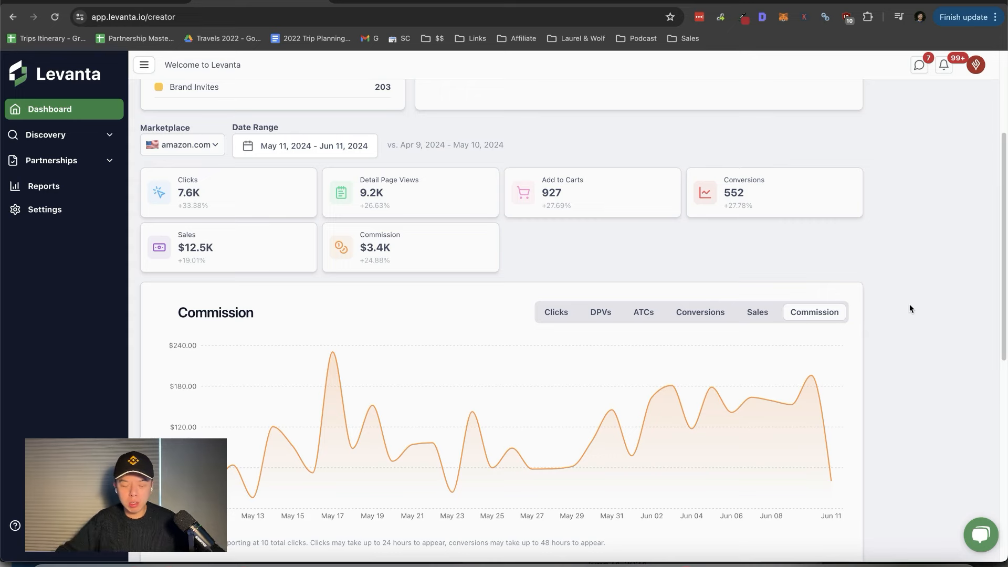
{"action": "mouse_move", "coordinate": [927, 303]}
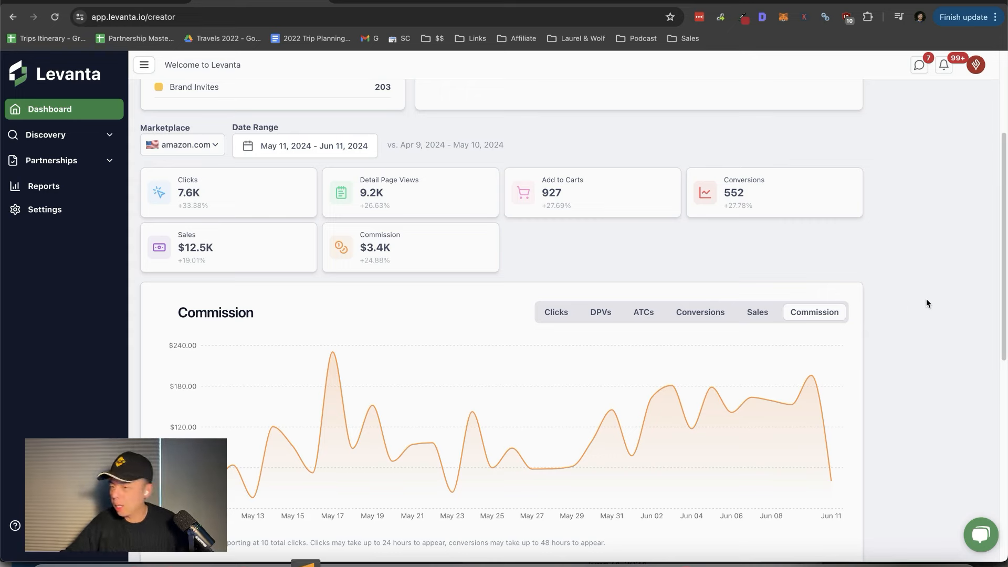
{"action": "mouse_move", "coordinate": [954, 296]}
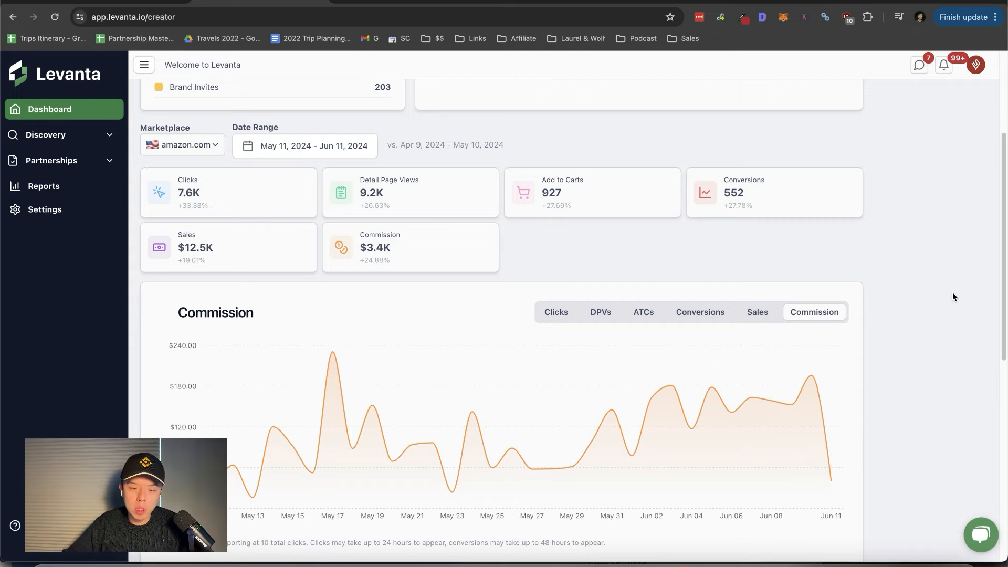
{"action": "mouse_move", "coordinate": [977, 288]}
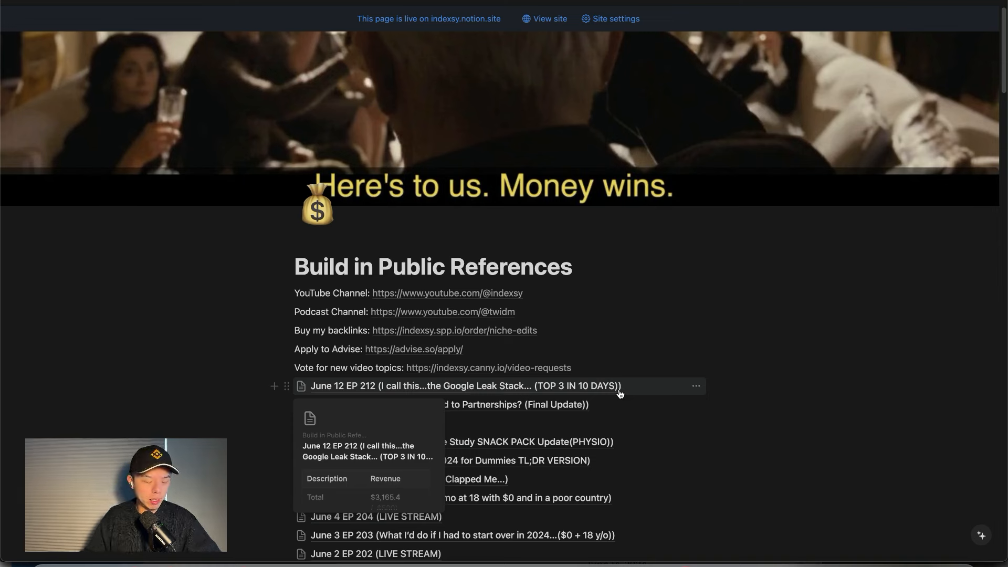
{"action": "mouse_move", "coordinate": [619, 387]}
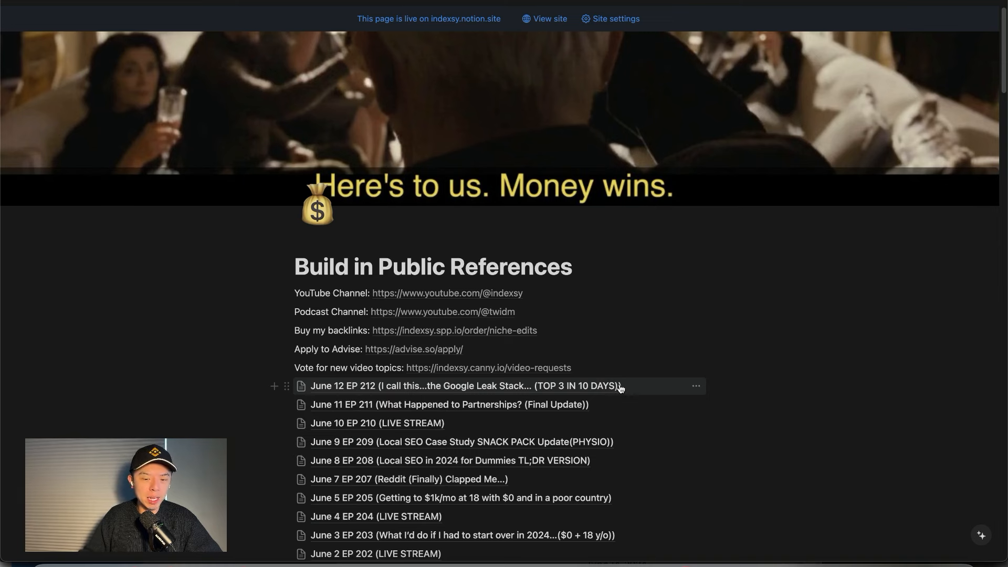
{"action": "mouse_move", "coordinate": [604, 395]}
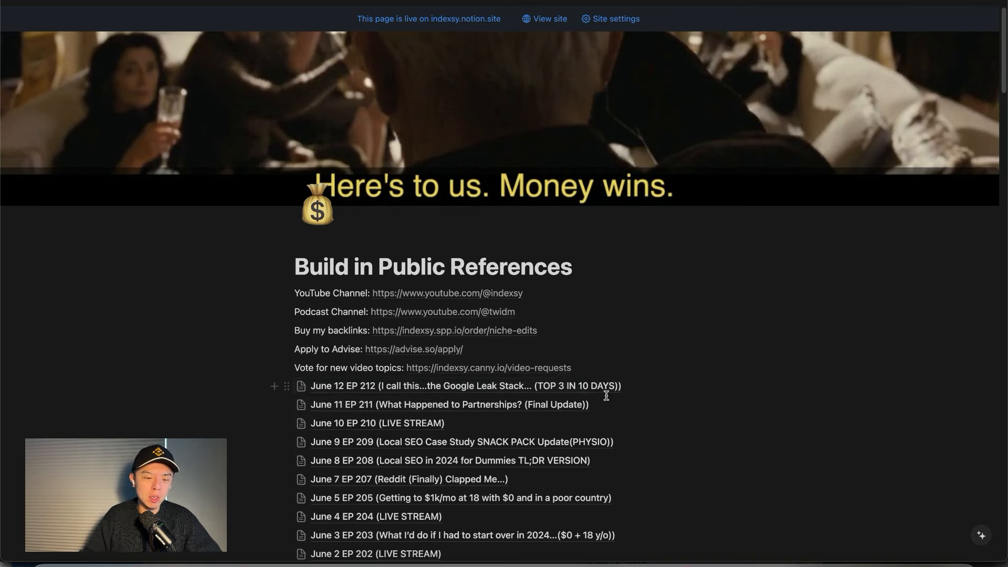
{"action": "mouse_move", "coordinate": [439, 287]}
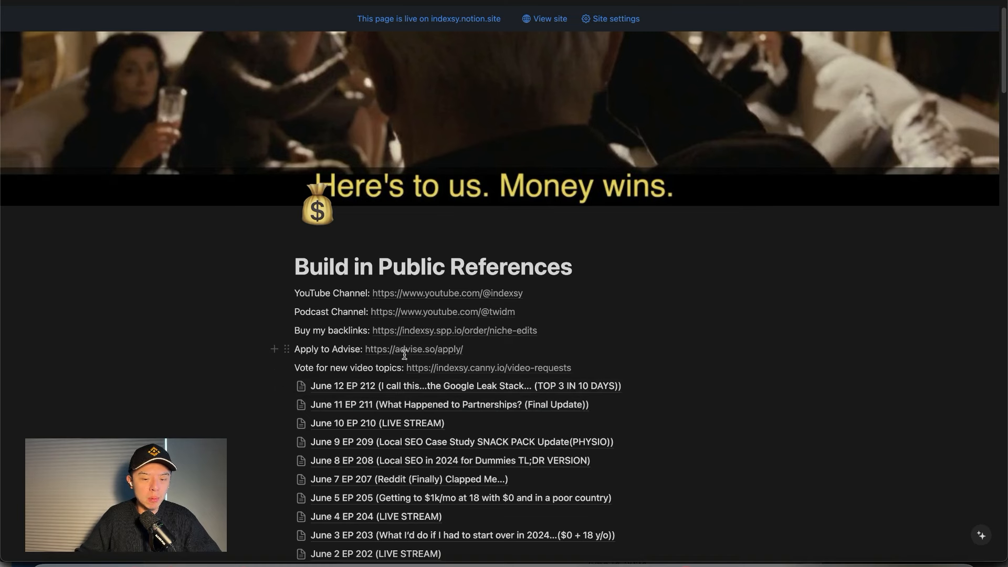
{"action": "mouse_move", "coordinate": [596, 343]}
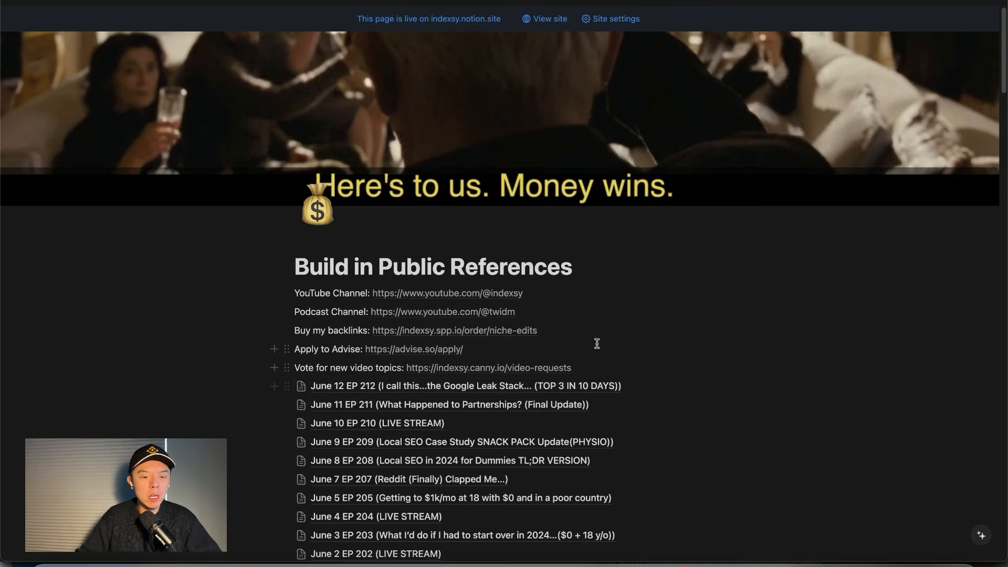
- Scroll the Build in Public References list down to the June 12 EP 212 entry
{"action": "scroll", "scroll_direction": "down", "scroll_amount": 3}
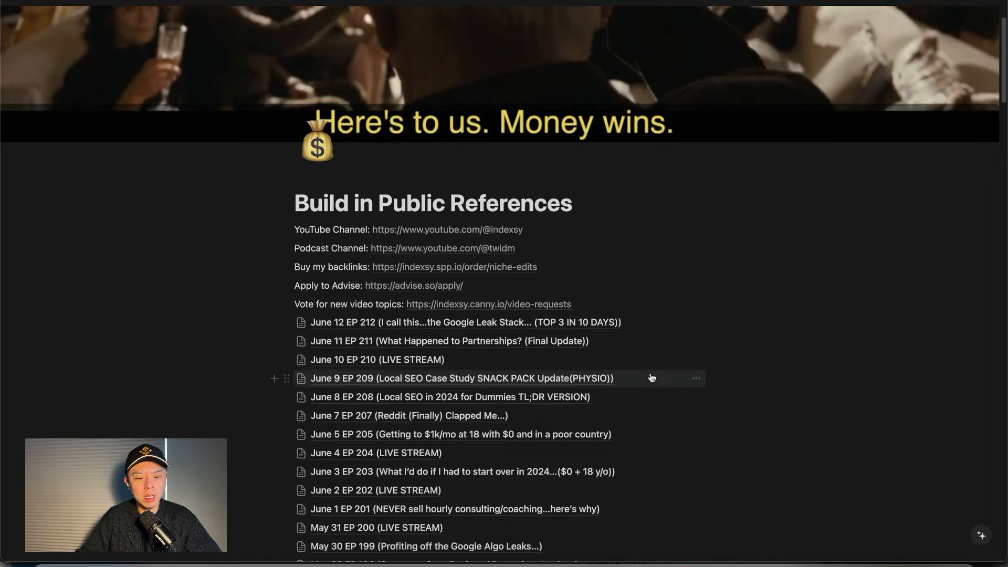
{"action": "mouse_move", "coordinate": [369, 327]}
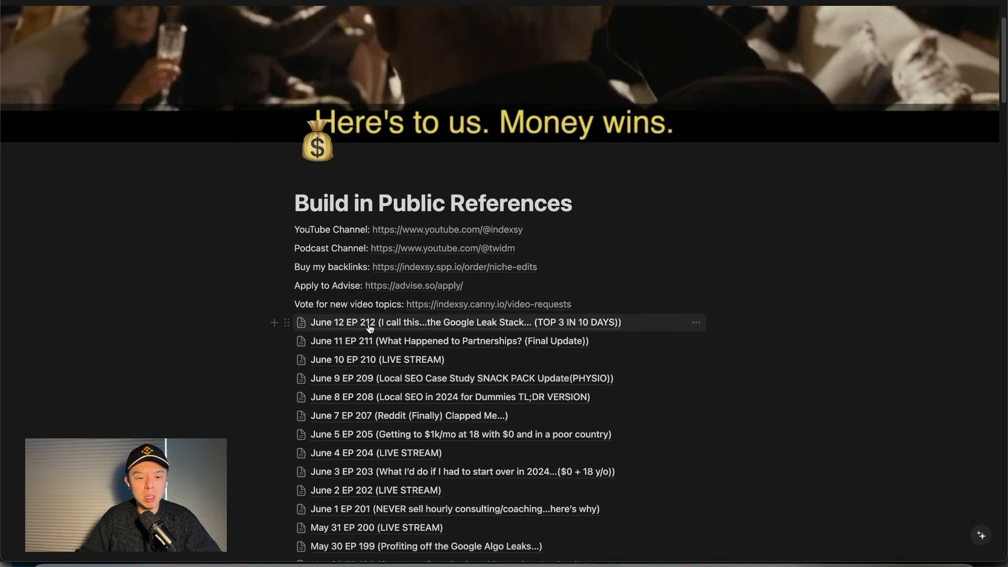
{"action": "mouse_move", "coordinate": [360, 324]}
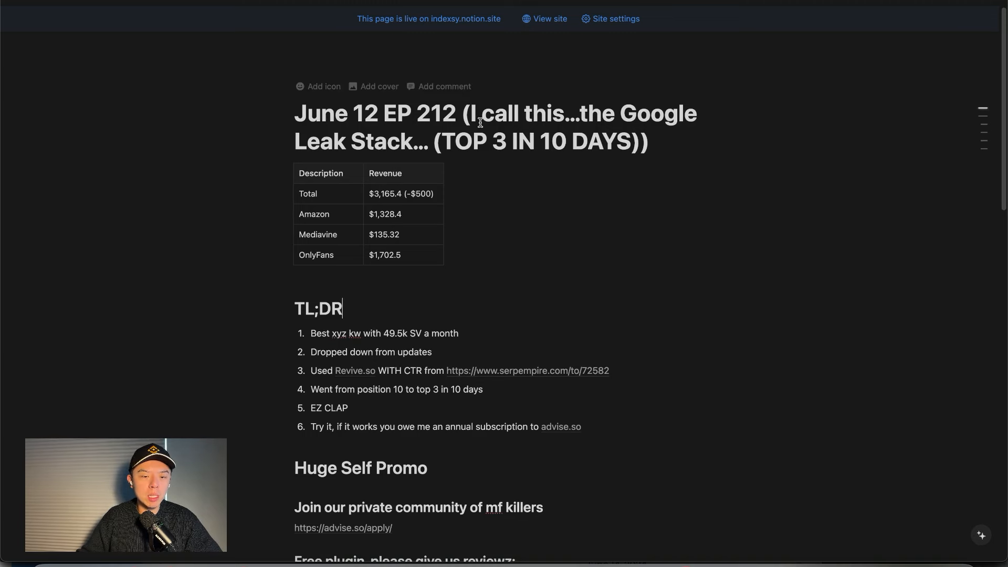
{"action": "mouse_move", "coordinate": [459, 275]}
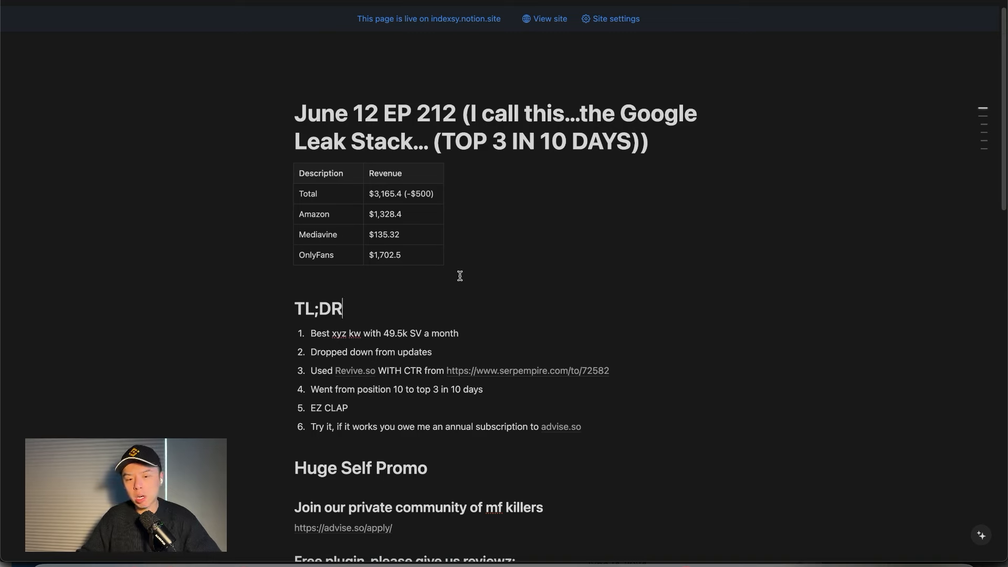
{"action": "mouse_move", "coordinate": [511, 241]}
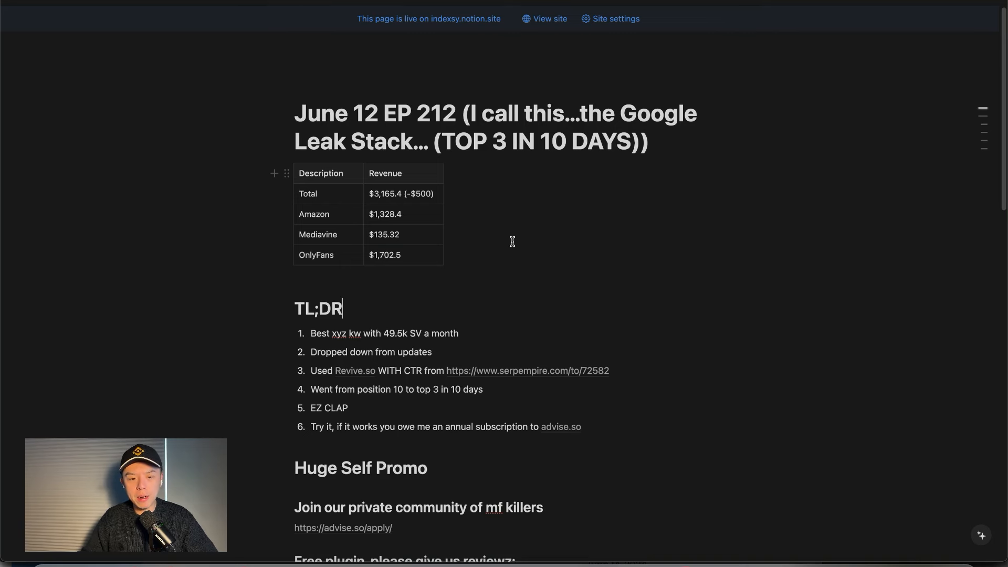
{"action": "mouse_move", "coordinate": [505, 240]}
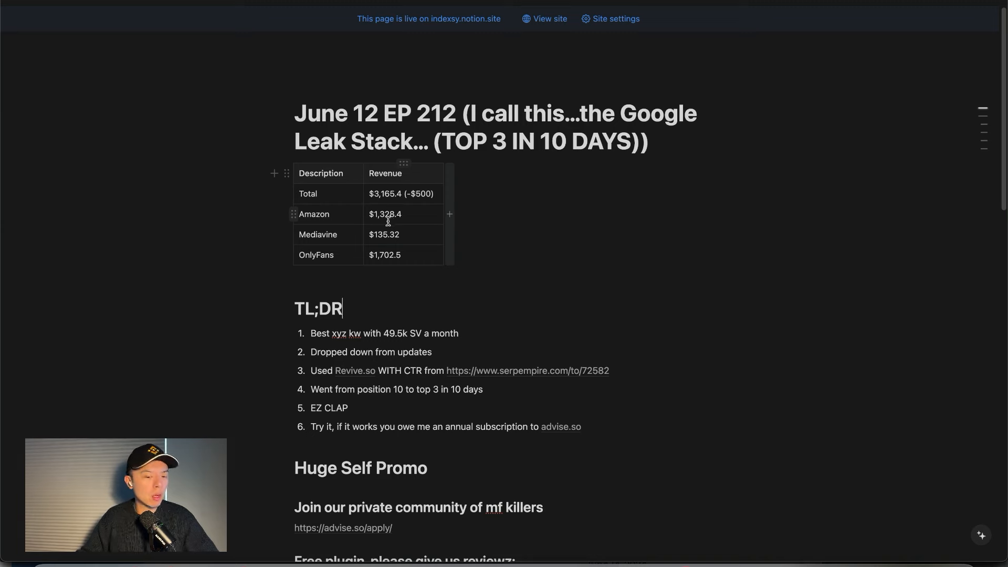
{"action": "mouse_move", "coordinate": [351, 309]}
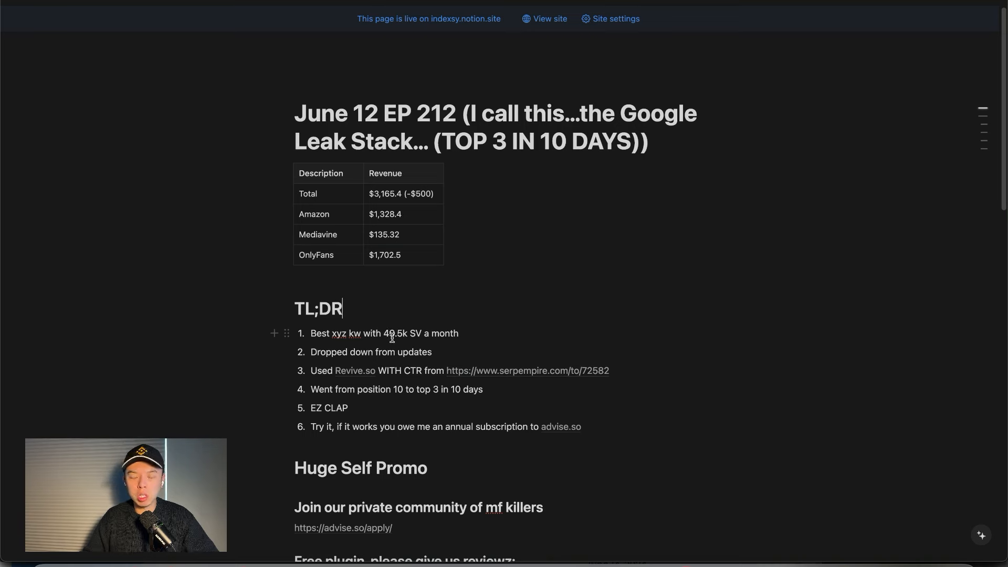
{"action": "mouse_move", "coordinate": [393, 343]}
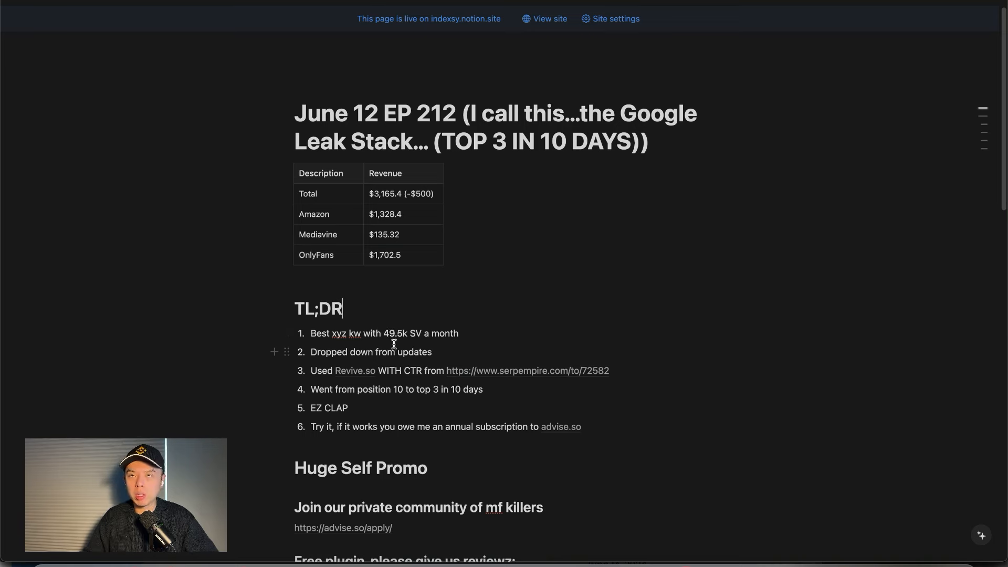
{"action": "mouse_move", "coordinate": [395, 364]}
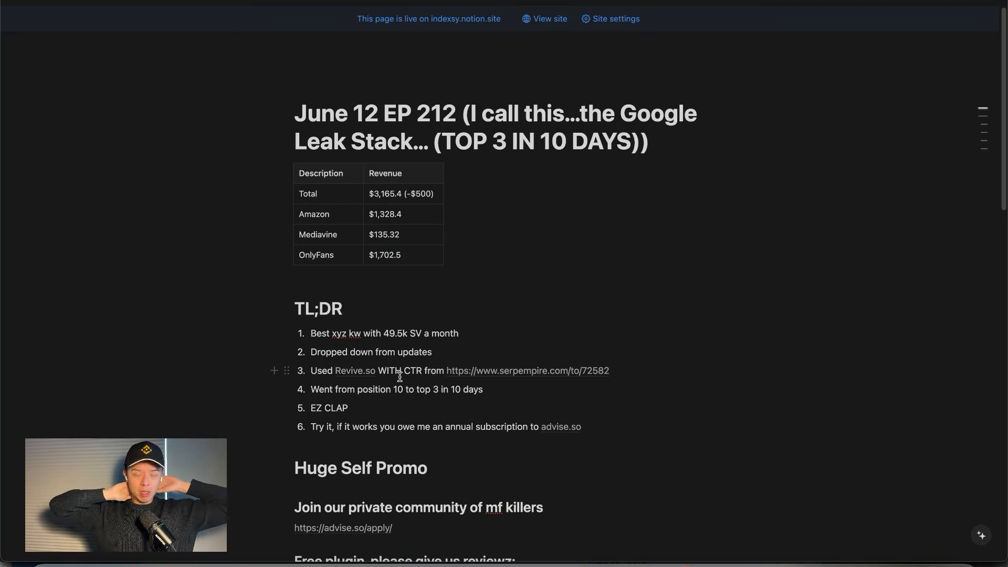
{"action": "left_click", "coordinate": [342, 308]}
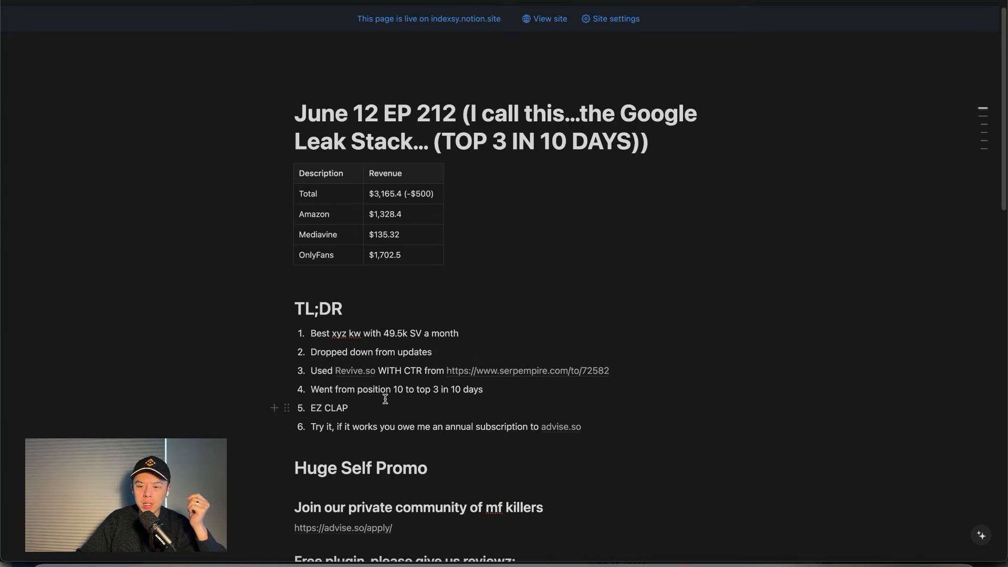
{"action": "left_click", "coordinate": [343, 308]}
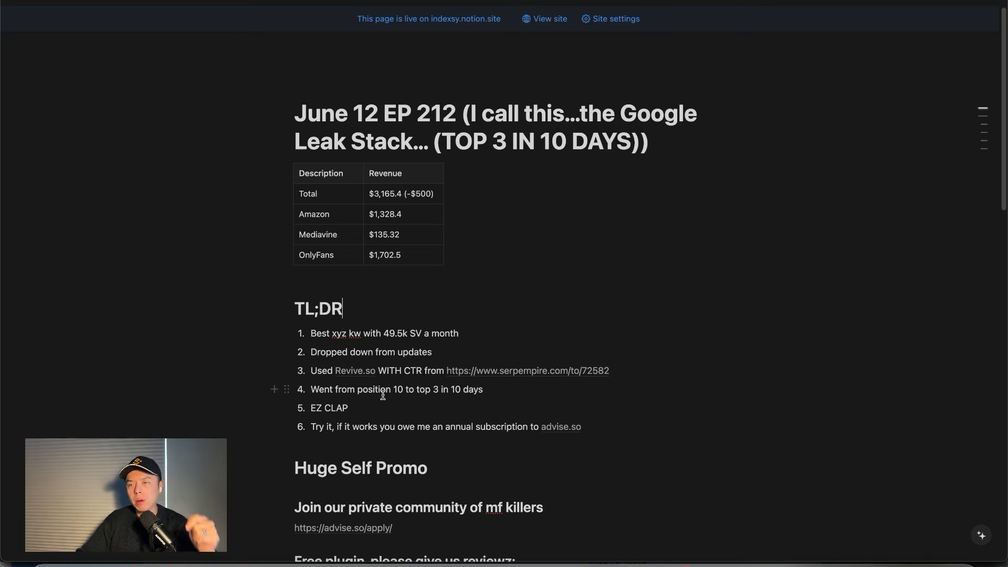
{"action": "mouse_move", "coordinate": [357, 362]}
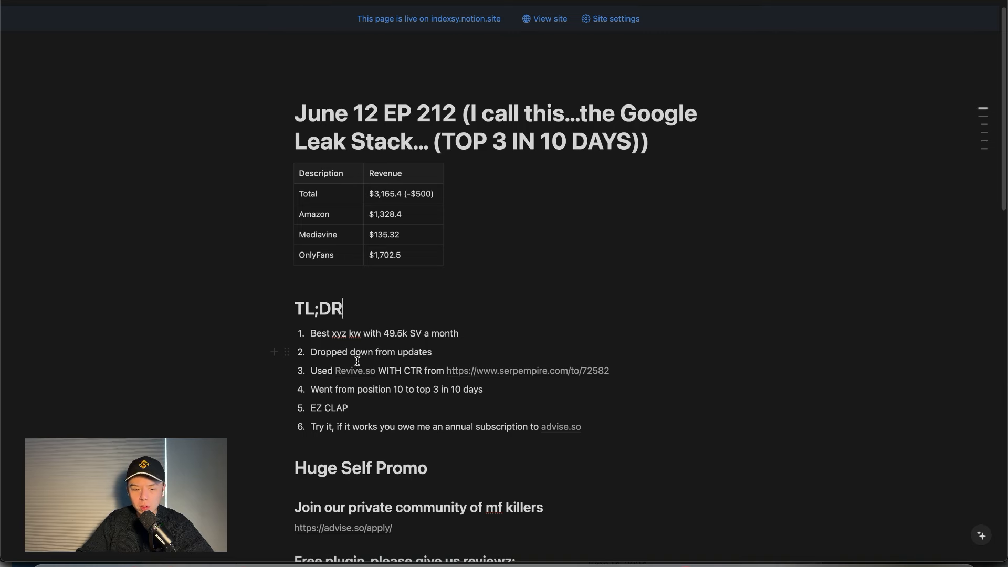
{"action": "mouse_move", "coordinate": [354, 370]}
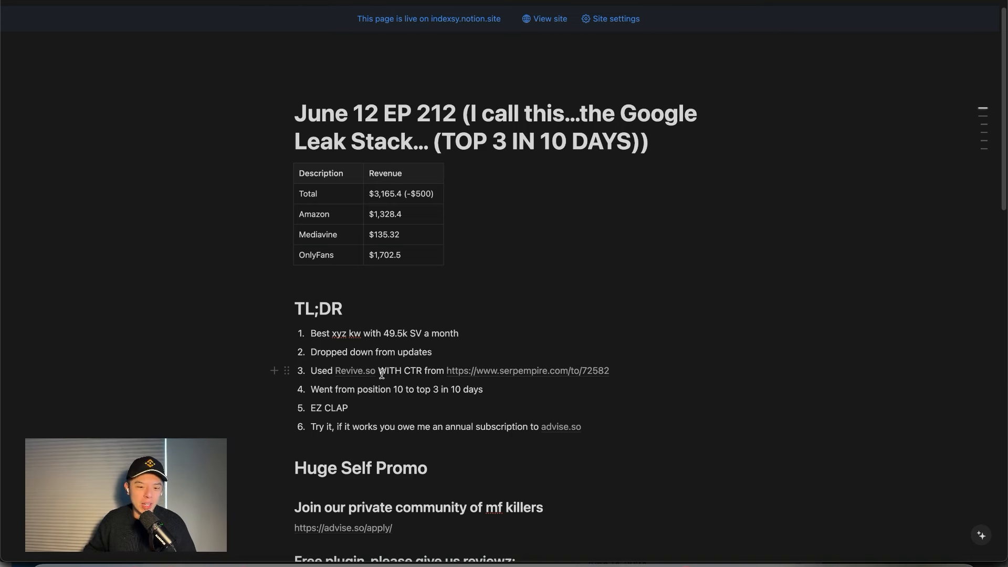
{"action": "left_click", "coordinate": [343, 309]}
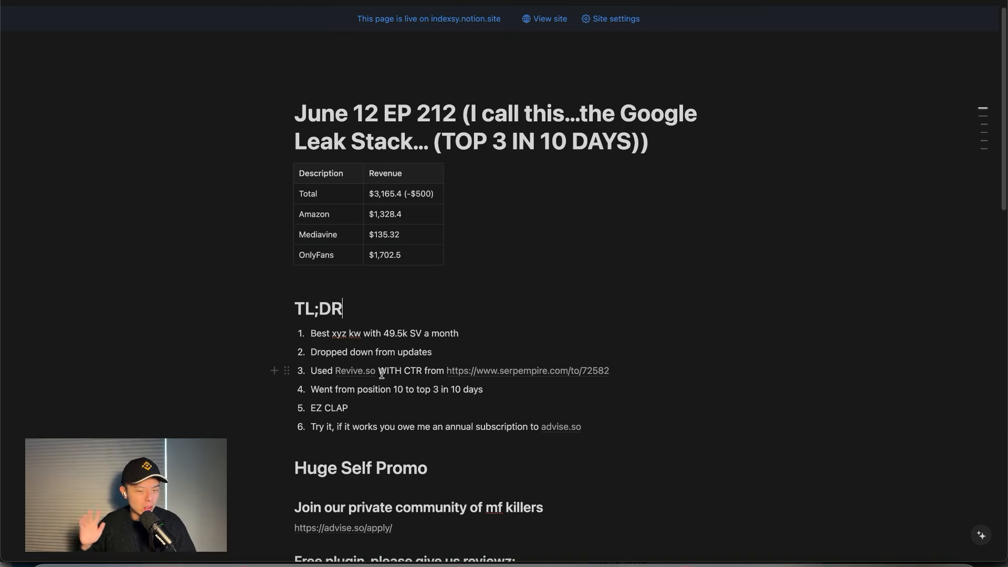
{"action": "mouse_move", "coordinate": [365, 349]}
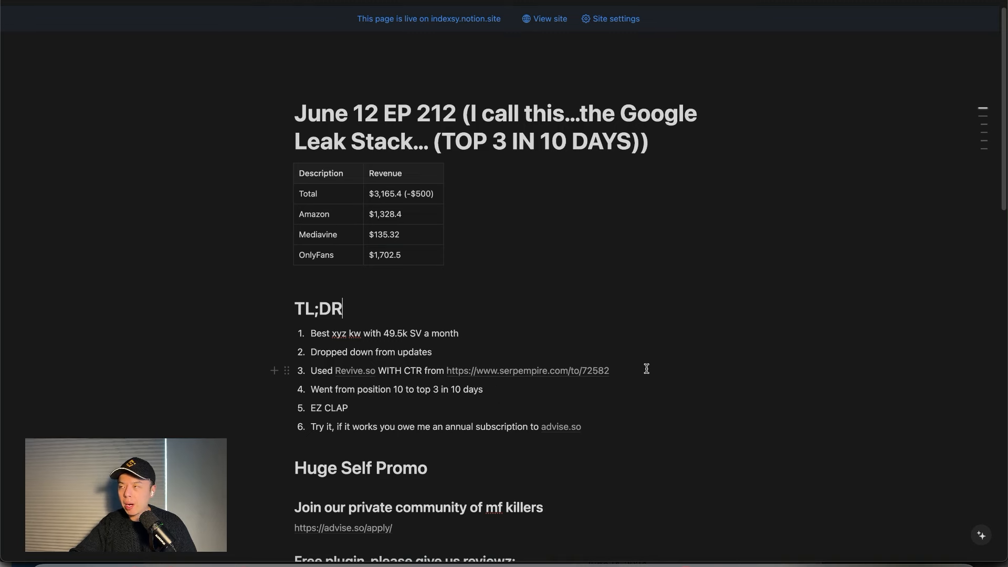
{"action": "mouse_move", "coordinate": [632, 369]}
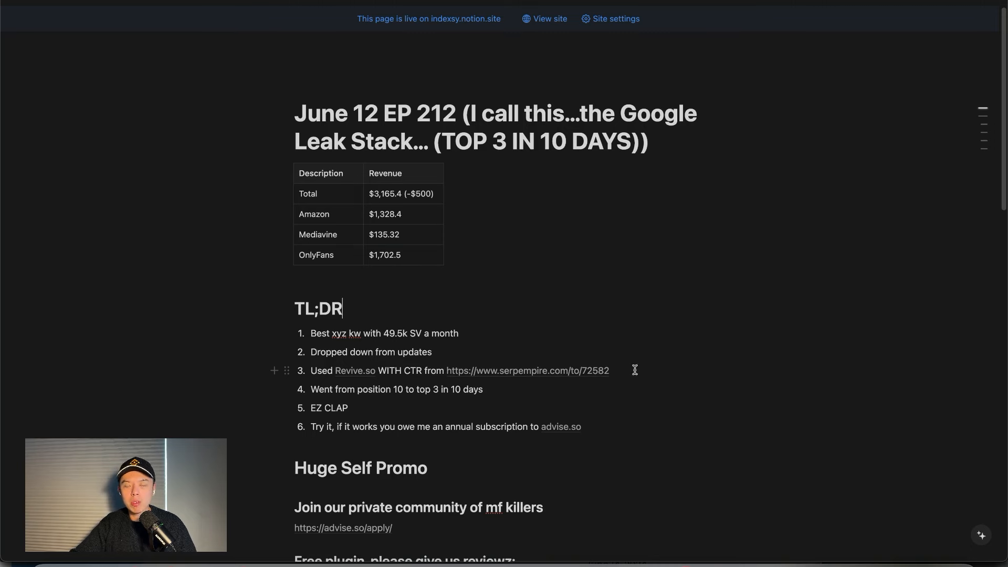
{"action": "mouse_move", "coordinate": [641, 364]}
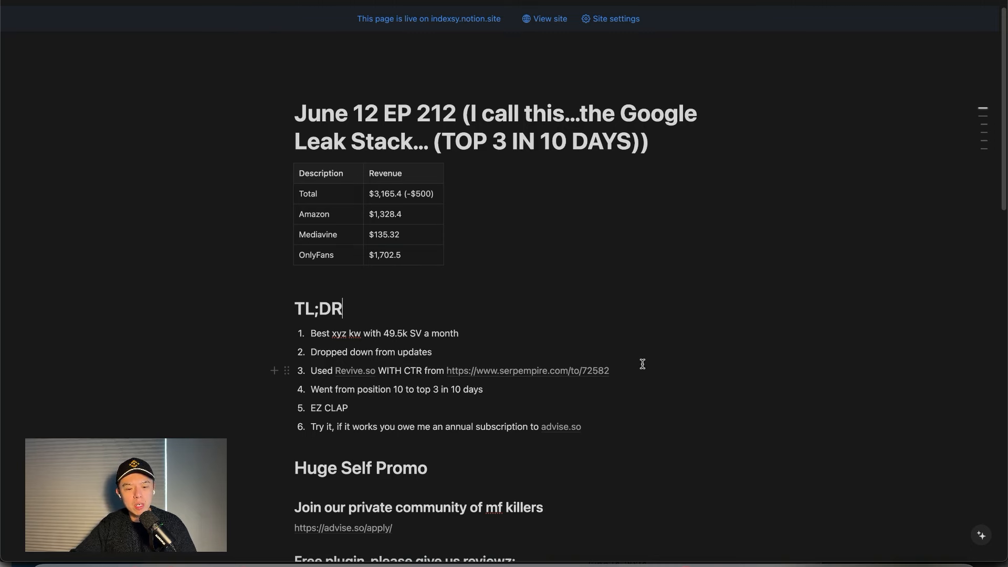
{"action": "mouse_move", "coordinate": [647, 358]}
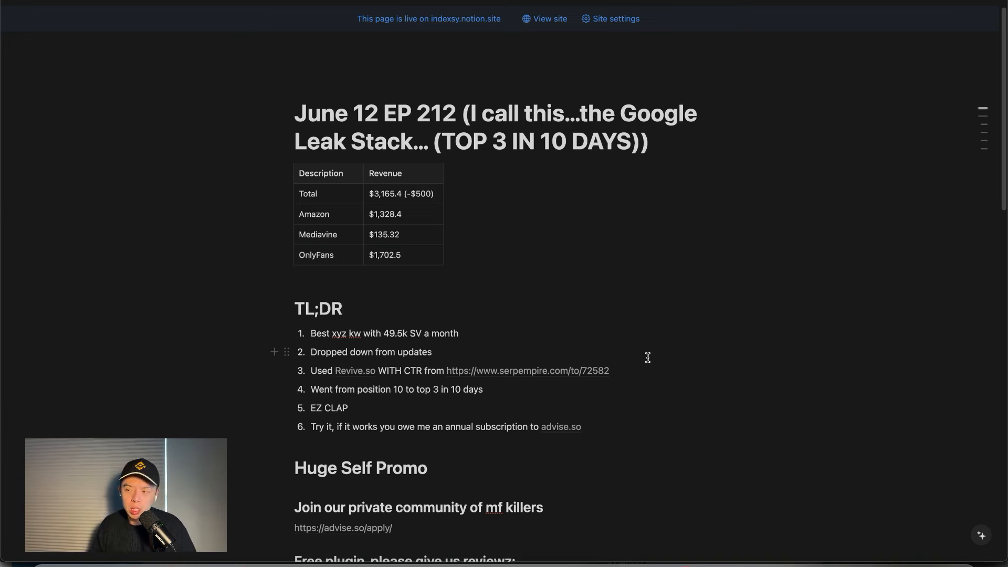
{"action": "left_click", "coordinate": [343, 308]}
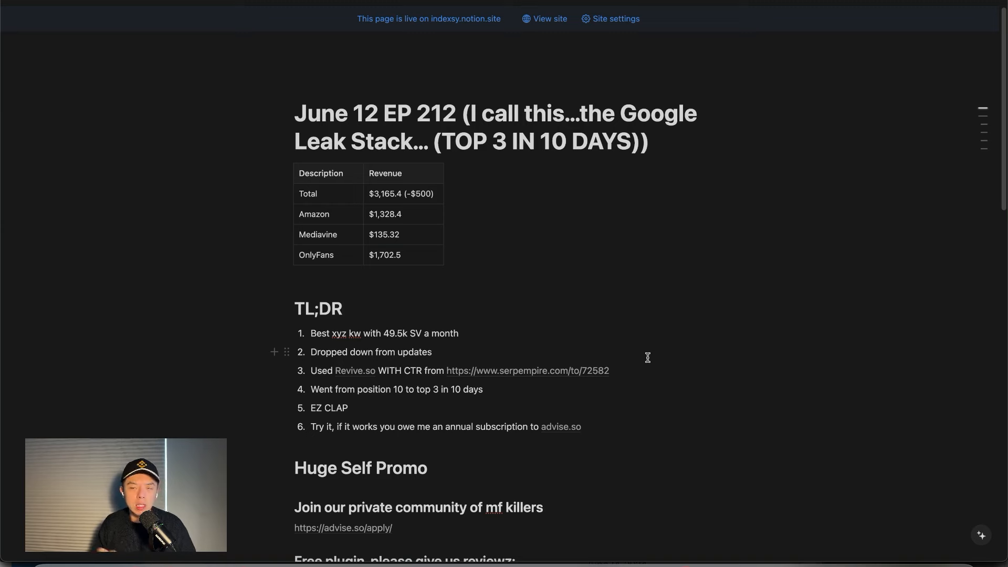
{"action": "left_click", "coordinate": [342, 309]}
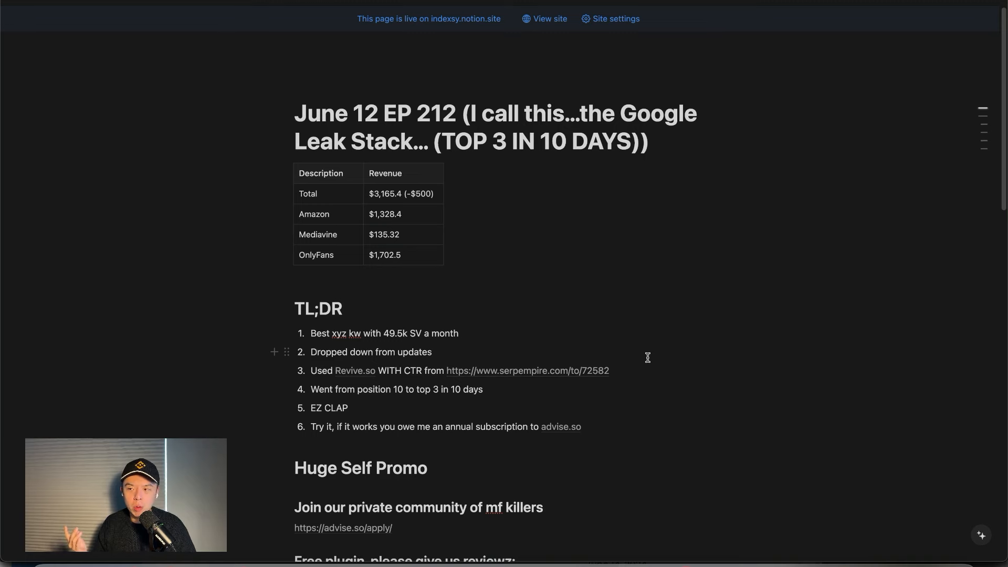
{"action": "left_click", "coordinate": [343, 309]}
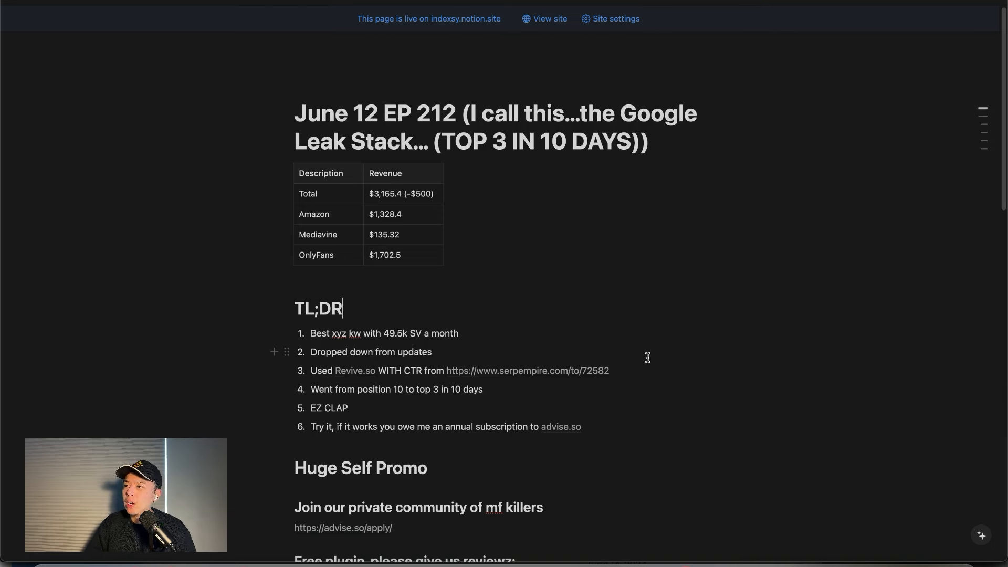
{"action": "mouse_move", "coordinate": [690, 331]}
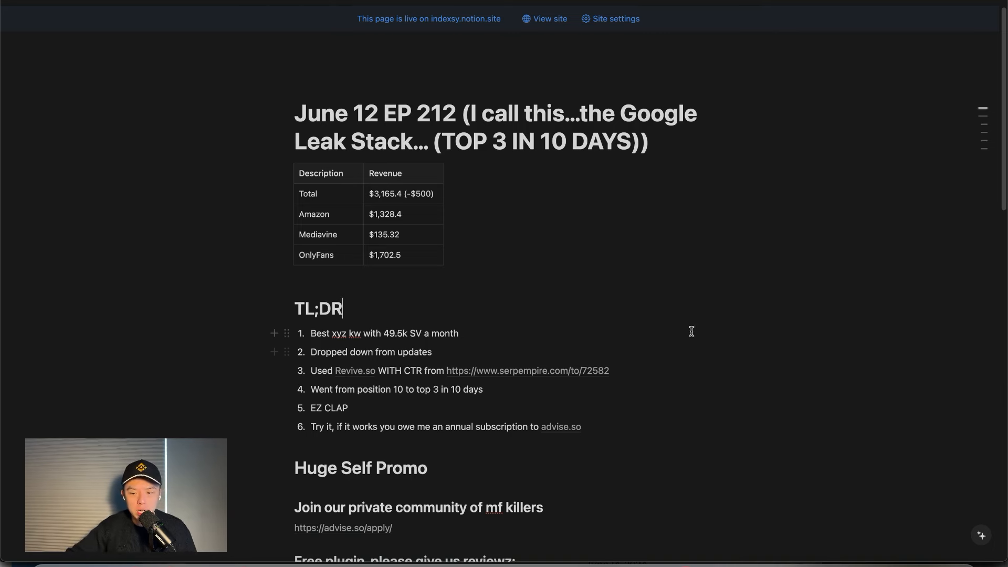
- Scroll the EP 212 page down to the end of the TL;DR list
{"action": "scroll", "scroll_direction": "down", "scroll_amount": 3}
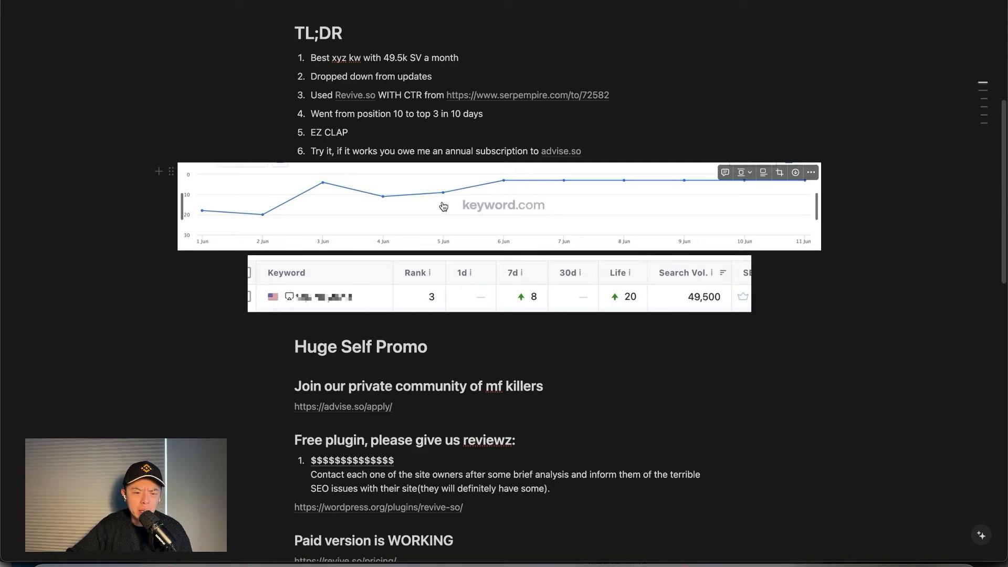
{"action": "mouse_move", "coordinate": [489, 218]}
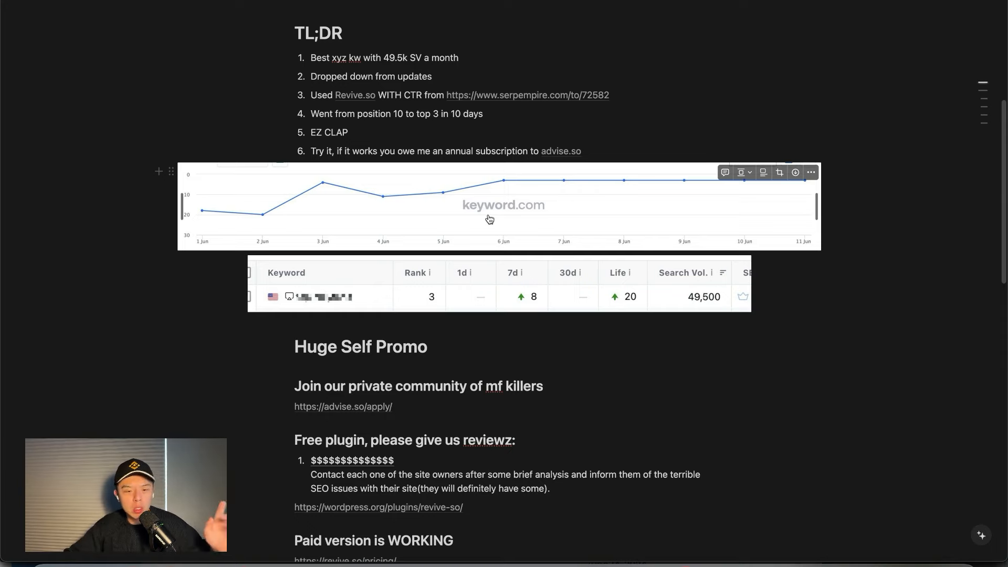
{"action": "mouse_move", "coordinate": [513, 191]}
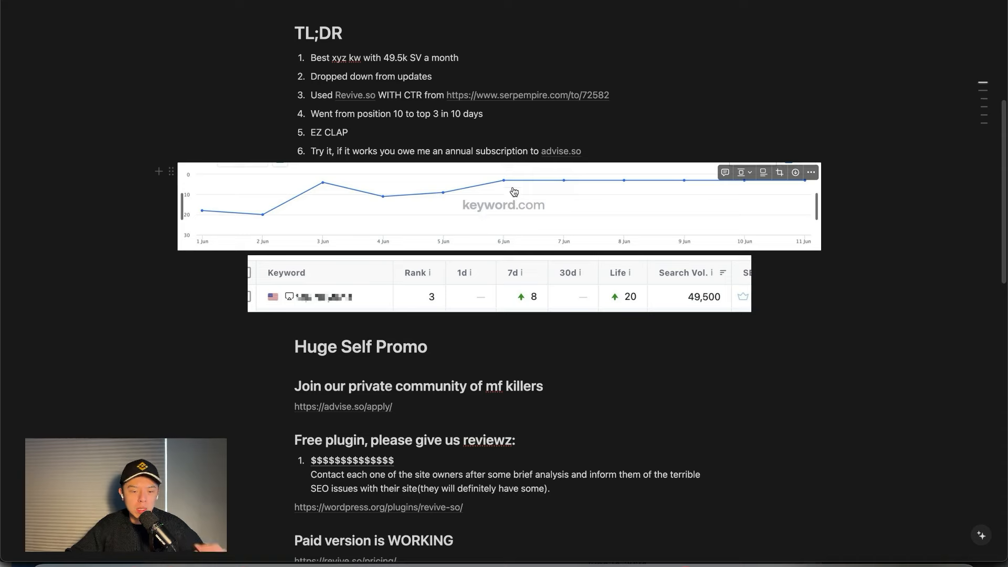
{"action": "mouse_move", "coordinate": [993, 289]}
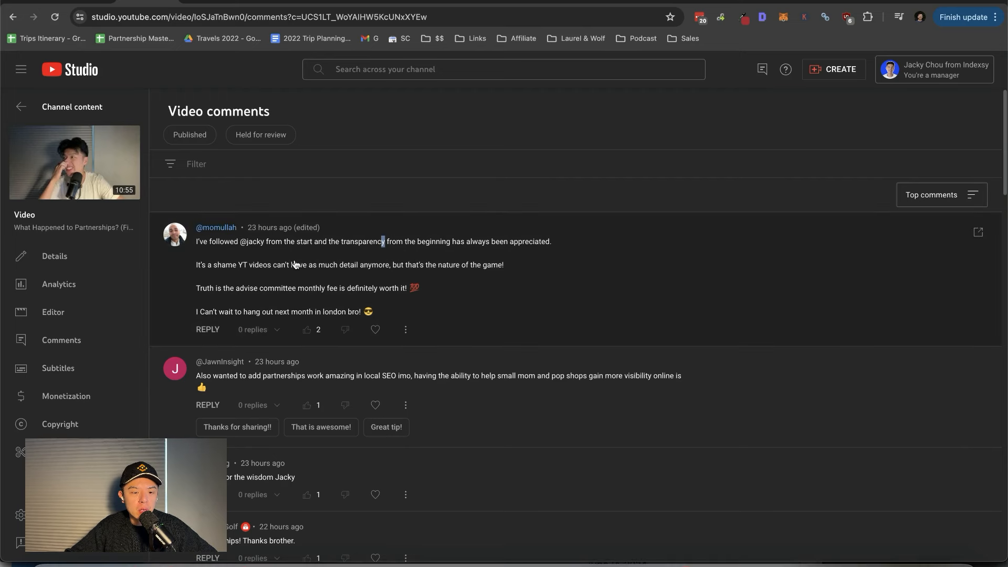
{"action": "mouse_move", "coordinate": [297, 252]}
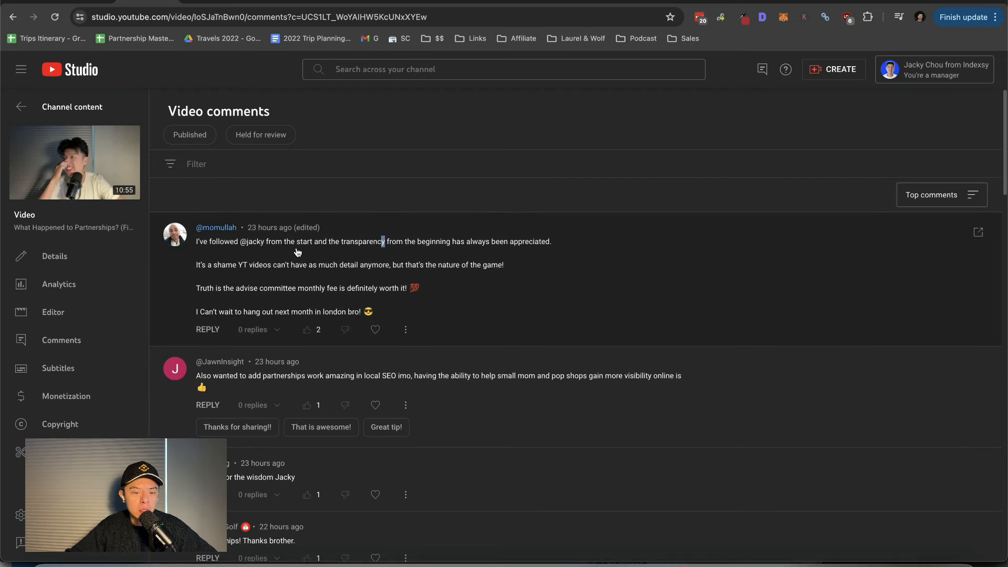
{"action": "mouse_move", "coordinate": [523, 257]}
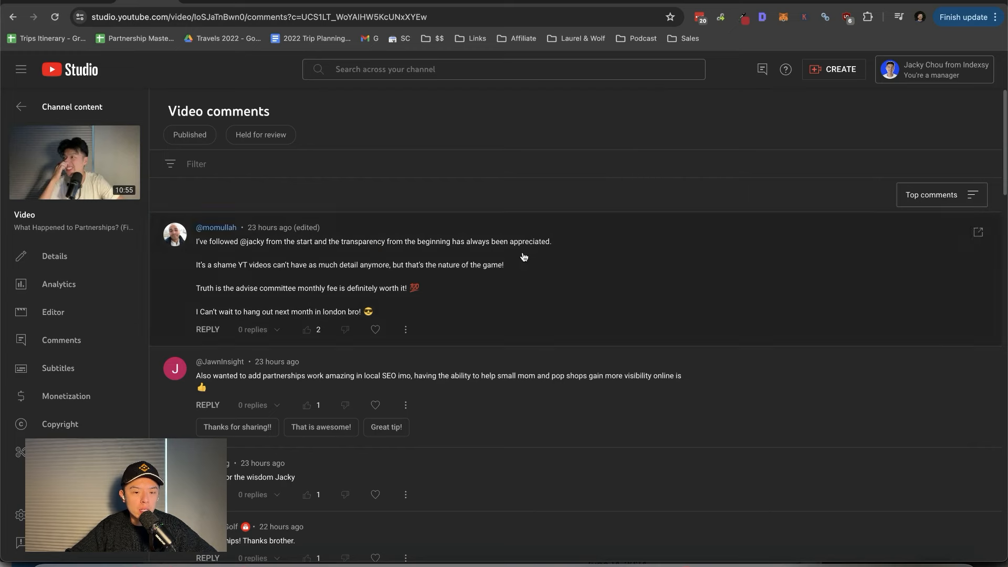
- Heart the transparency and local SEO partnerships comments, then scroll down the list
{"action": "left_click", "coordinate": [374, 329]}
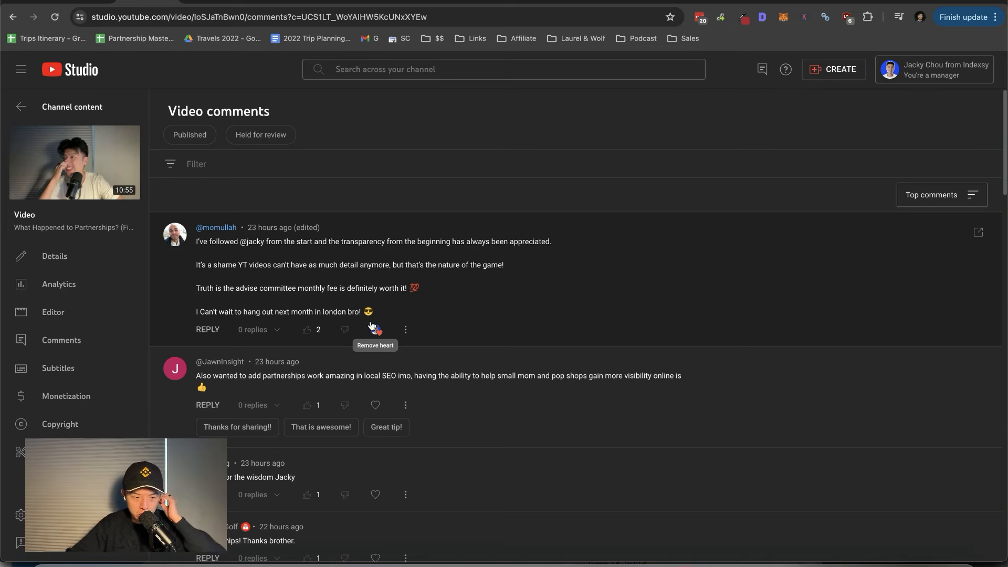
{"action": "mouse_move", "coordinate": [394, 305]}
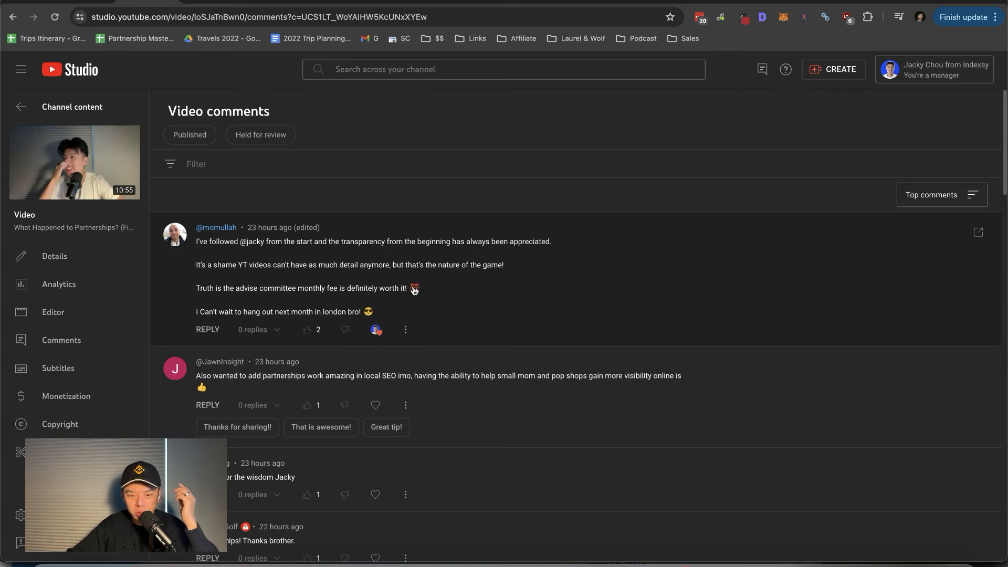
{"action": "mouse_move", "coordinate": [410, 328]}
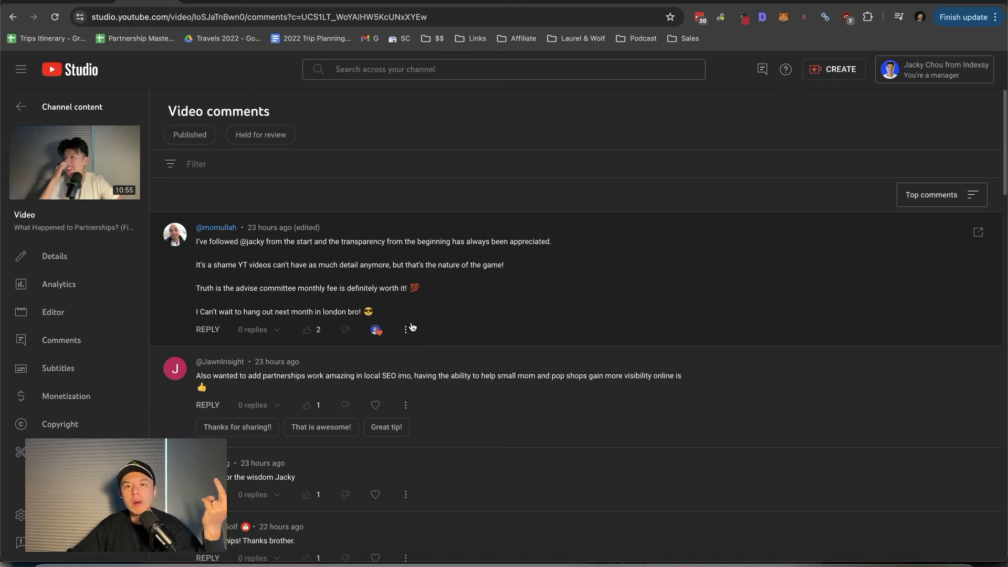
{"action": "mouse_move", "coordinate": [405, 329]}
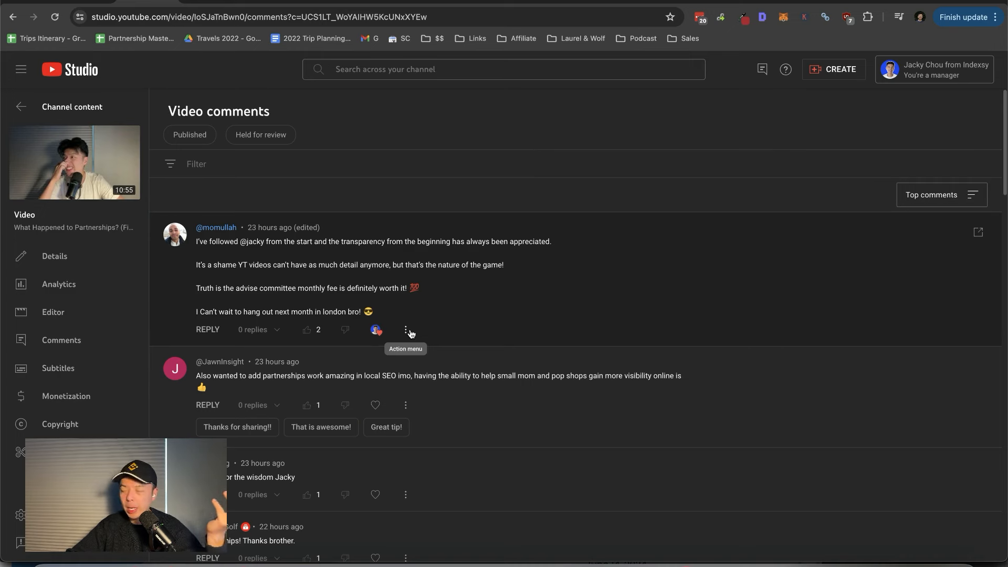
{"action": "mouse_move", "coordinate": [416, 340]}
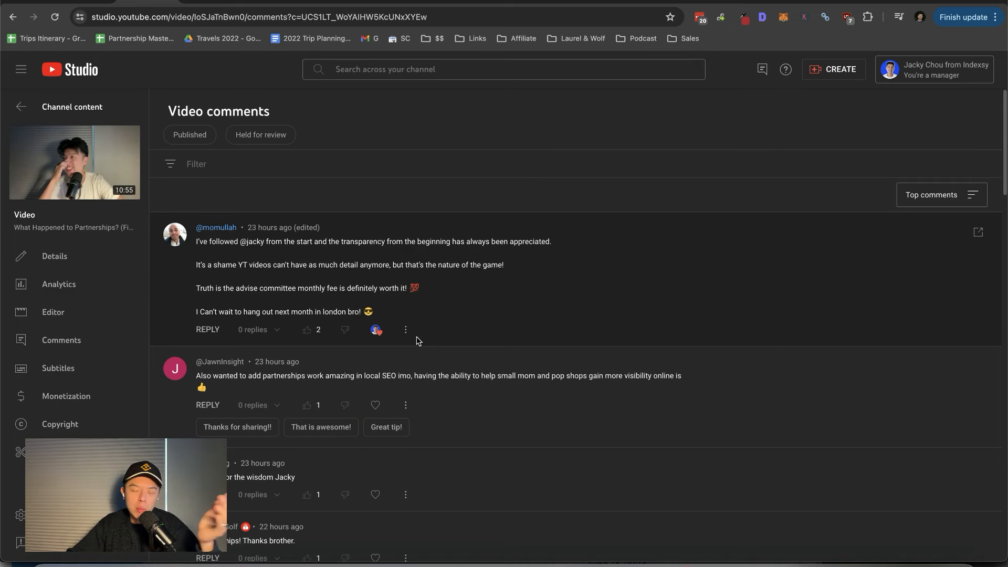
{"action": "mouse_move", "coordinate": [428, 343]}
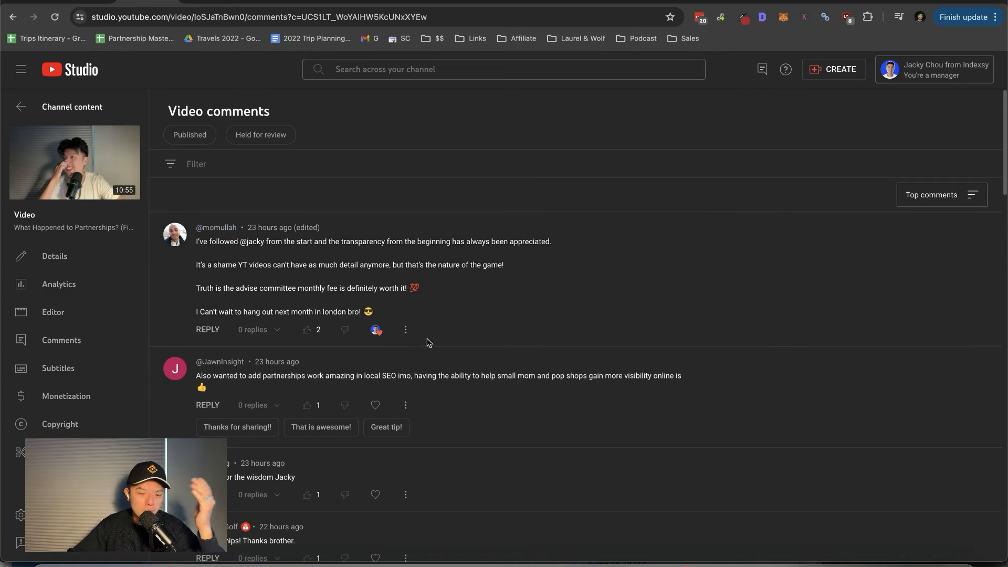
{"action": "mouse_move", "coordinate": [409, 294]}
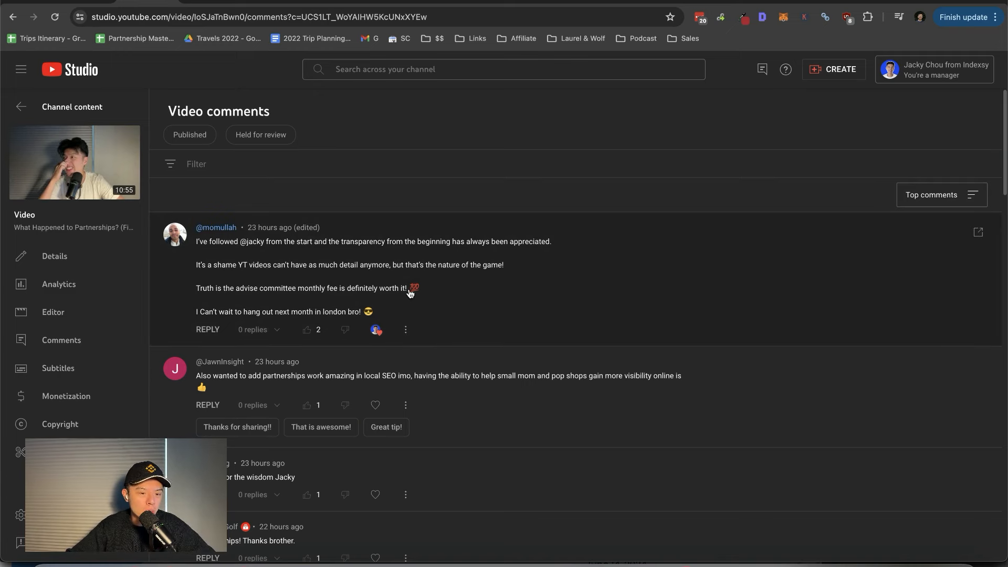
{"action": "mouse_move", "coordinate": [331, 311]}
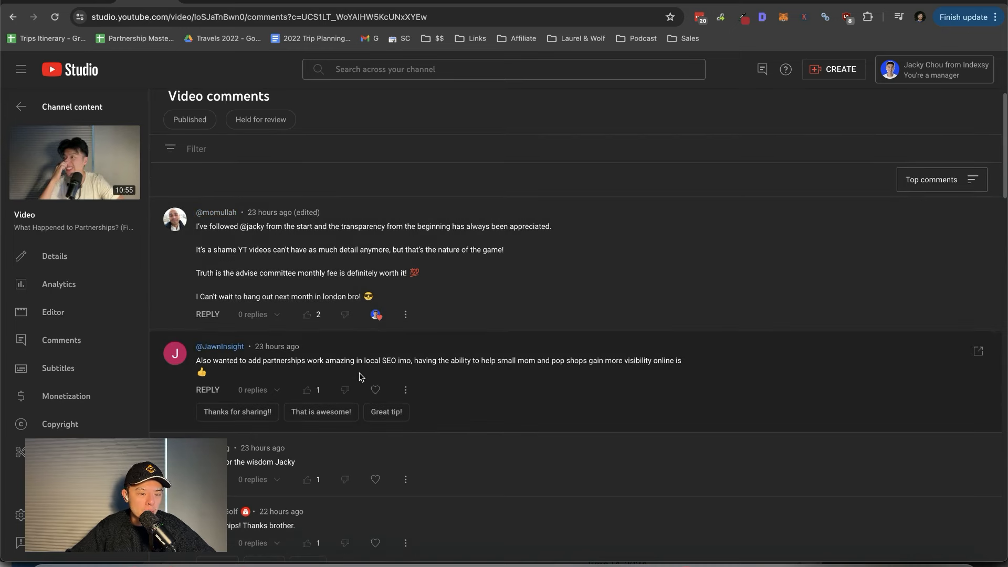
{"action": "mouse_move", "coordinate": [380, 378]}
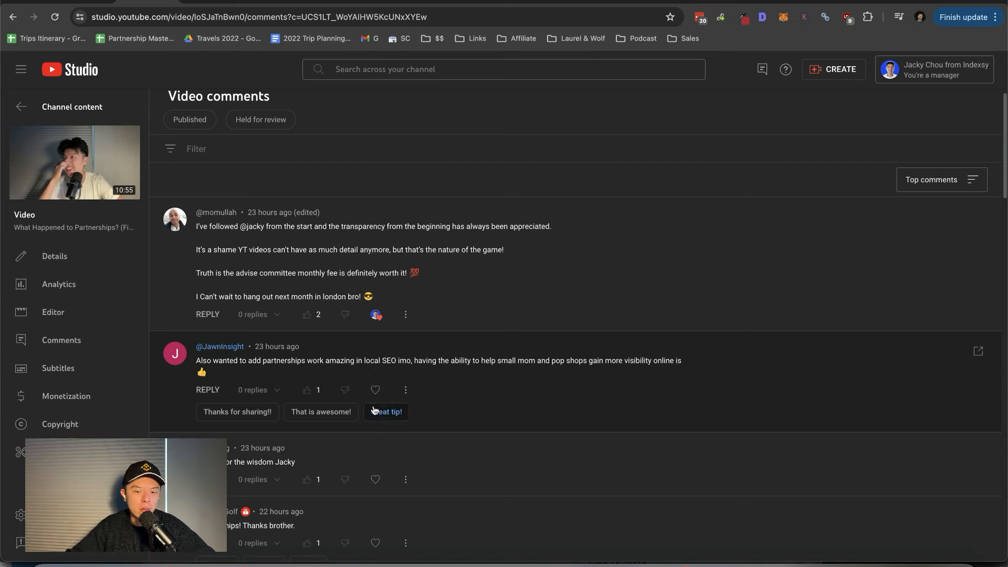
{"action": "scroll", "scroll_direction": "down", "scroll_amount": 3}
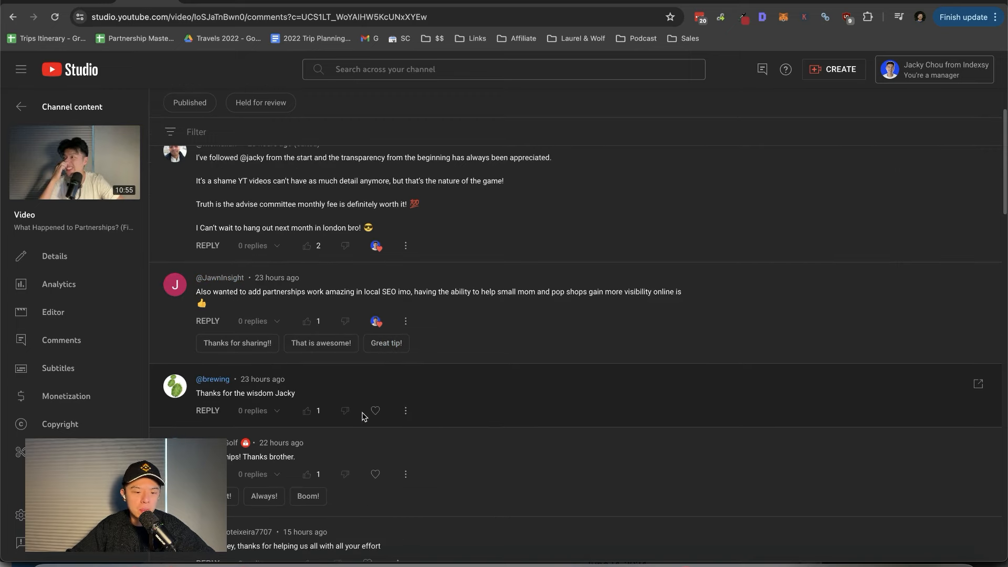
{"action": "mouse_move", "coordinate": [352, 410]}
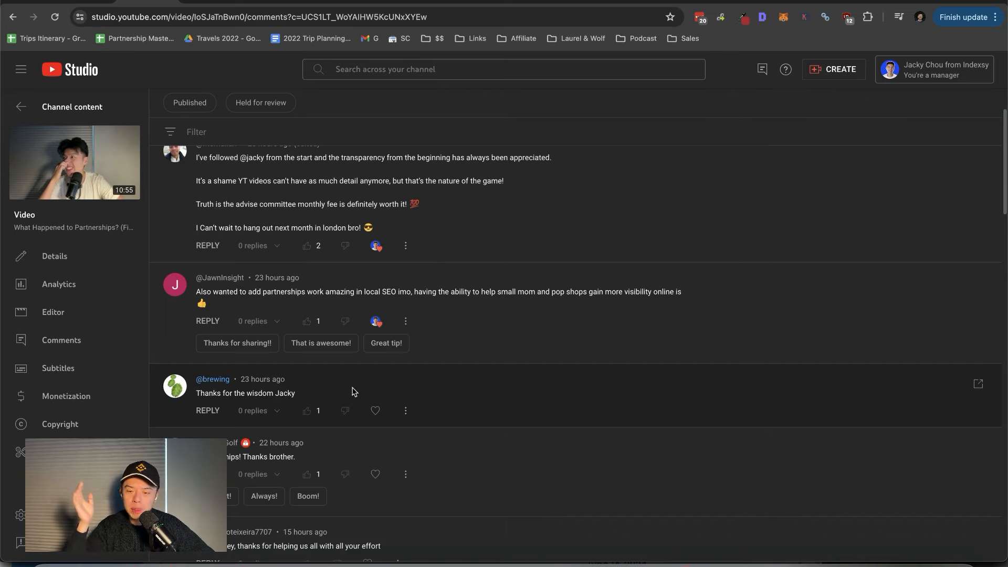
- Scroll through comments from 'Thanks for the wisdom Jacky' to '100% a local seo agency'
{"action": "scroll", "scroll_direction": "down", "scroll_amount": 3}
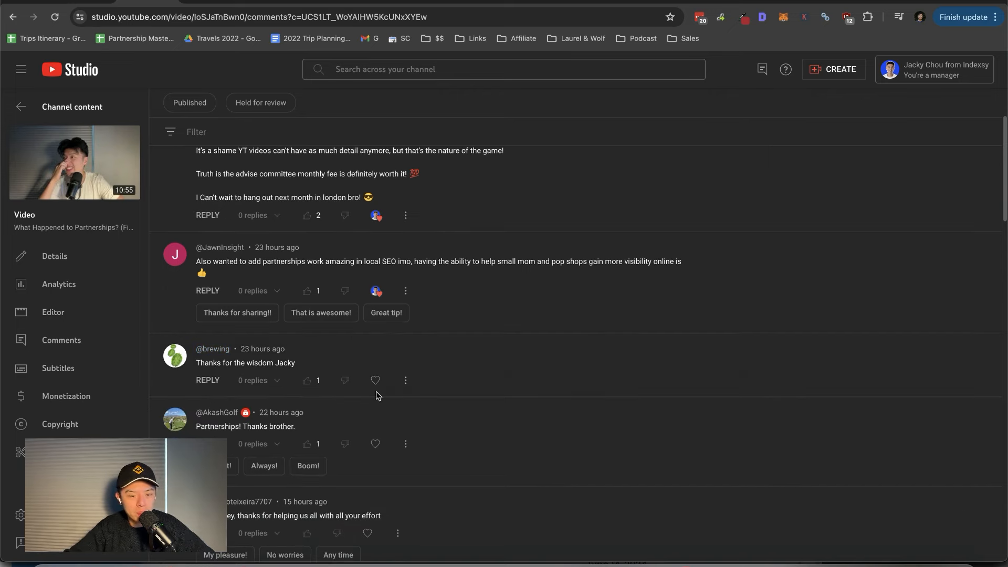
{"action": "scroll", "scroll_direction": "down", "scroll_amount": 3}
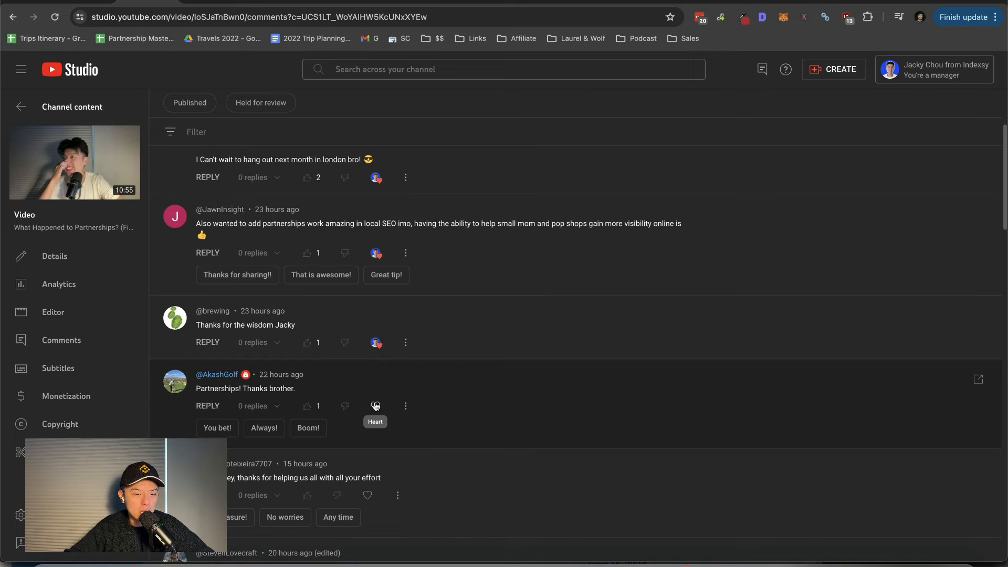
{"action": "scroll", "scroll_direction": "down", "scroll_amount": 3}
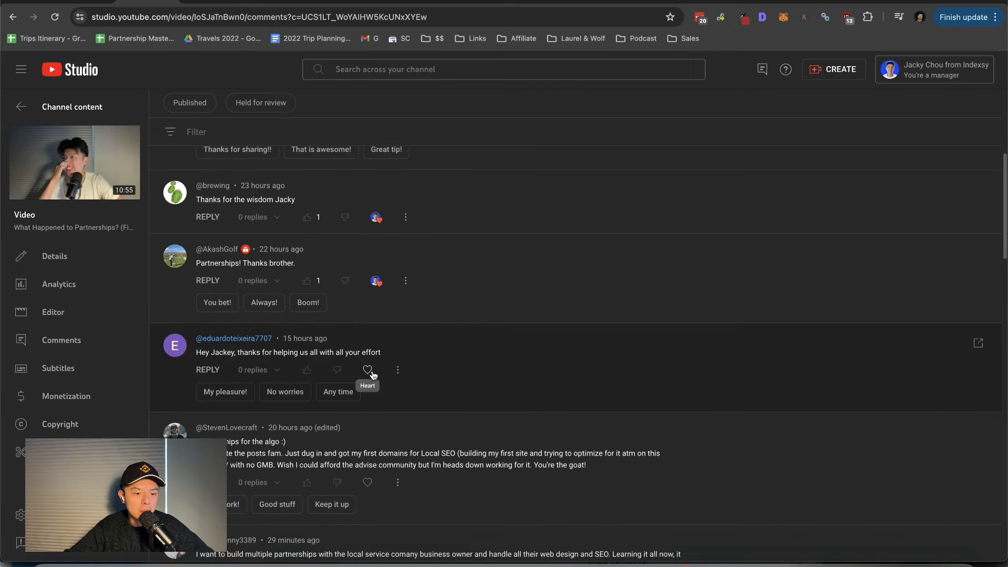
{"action": "scroll", "scroll_direction": "down", "scroll_amount": 3}
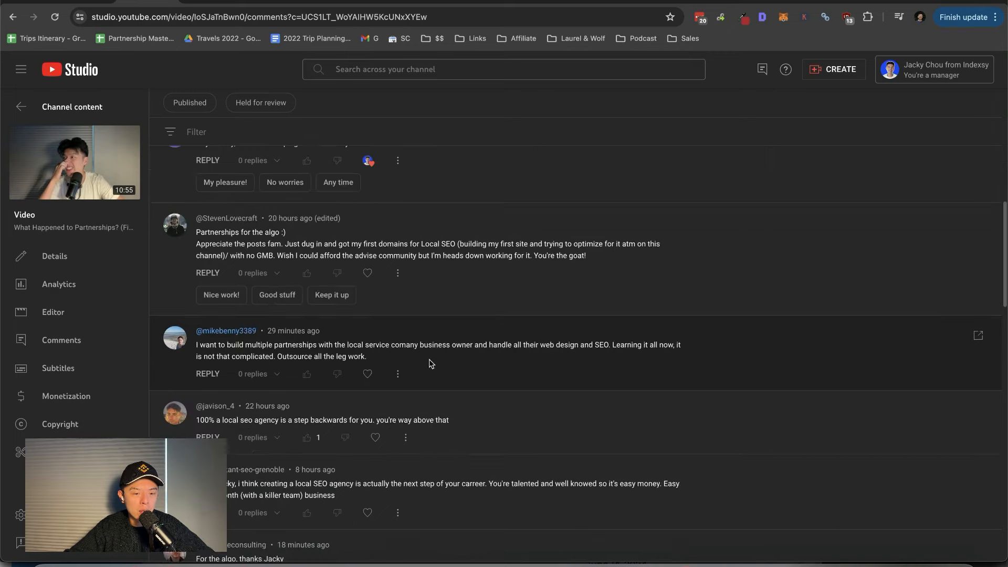
{"action": "mouse_move", "coordinate": [277, 253]}
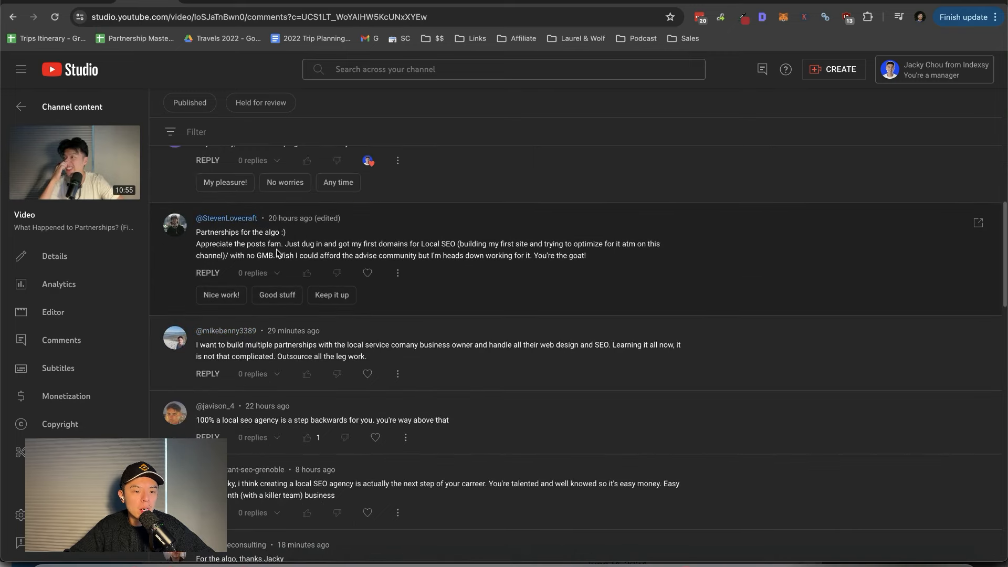
{"action": "mouse_move", "coordinate": [357, 276]}
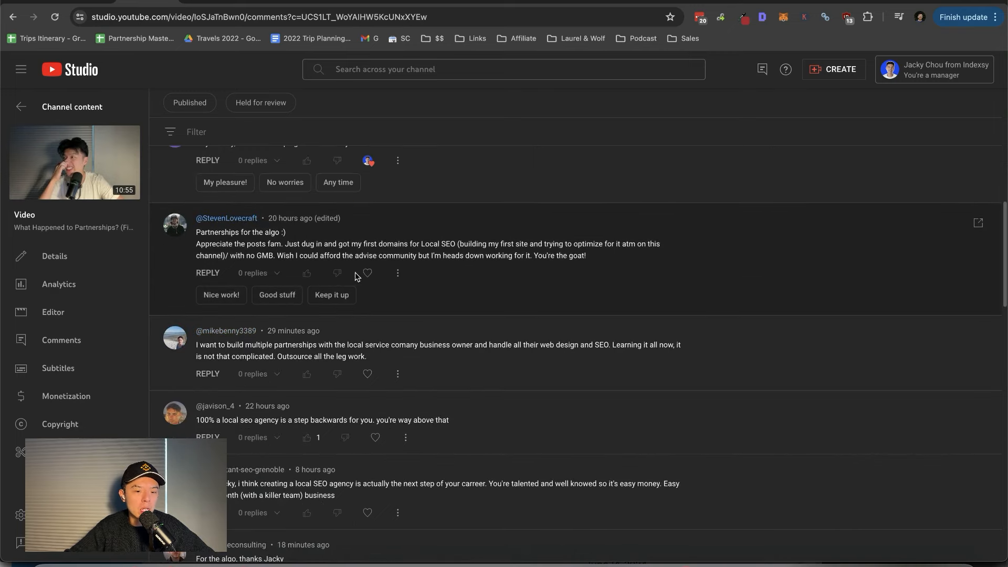
{"action": "mouse_move", "coordinate": [367, 273]}
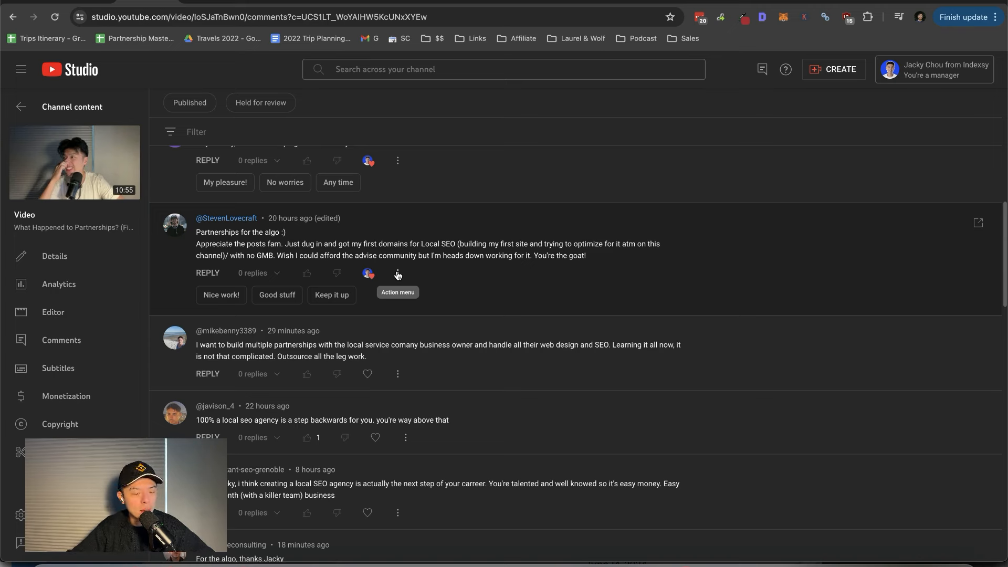
{"action": "mouse_move", "coordinate": [367, 374]}
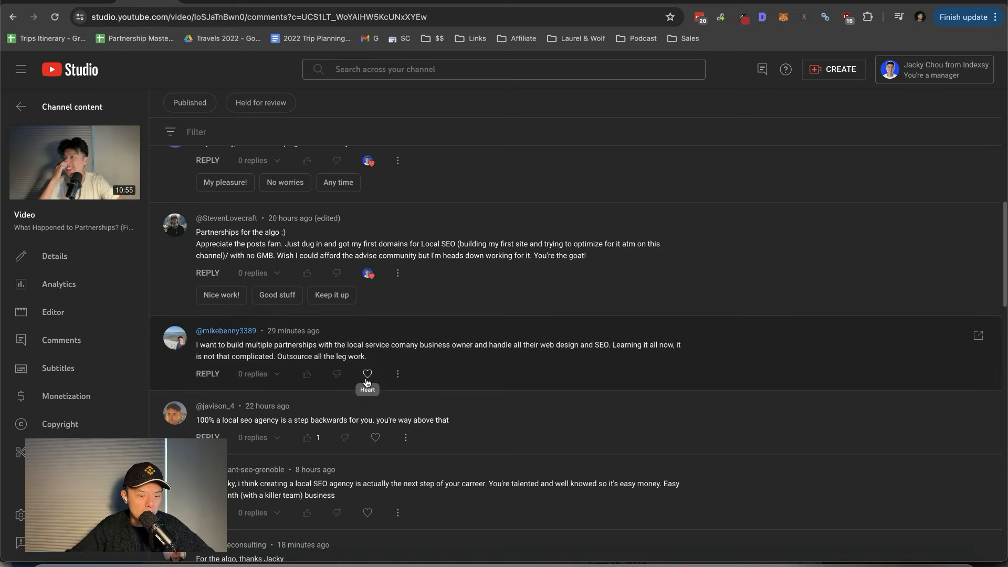
{"action": "mouse_move", "coordinate": [373, 372]}
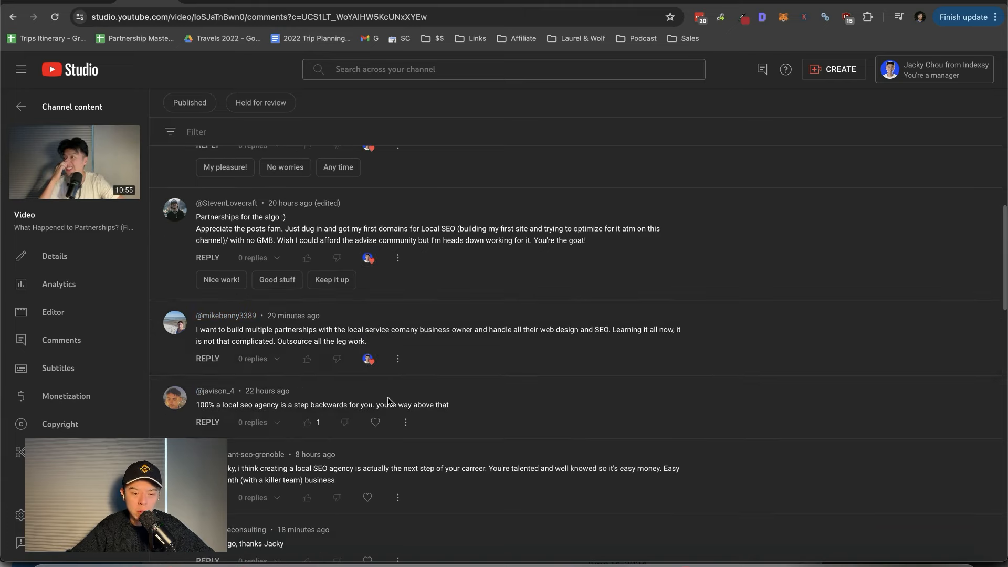
{"action": "scroll", "scroll_direction": "down", "scroll_amount": 3}
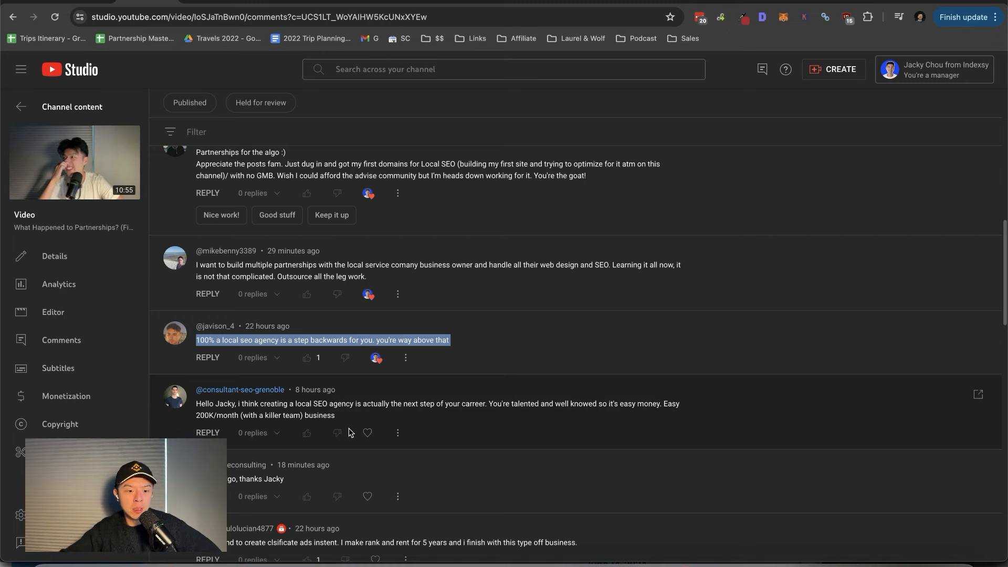
{"action": "mouse_move", "coordinate": [336, 432]}
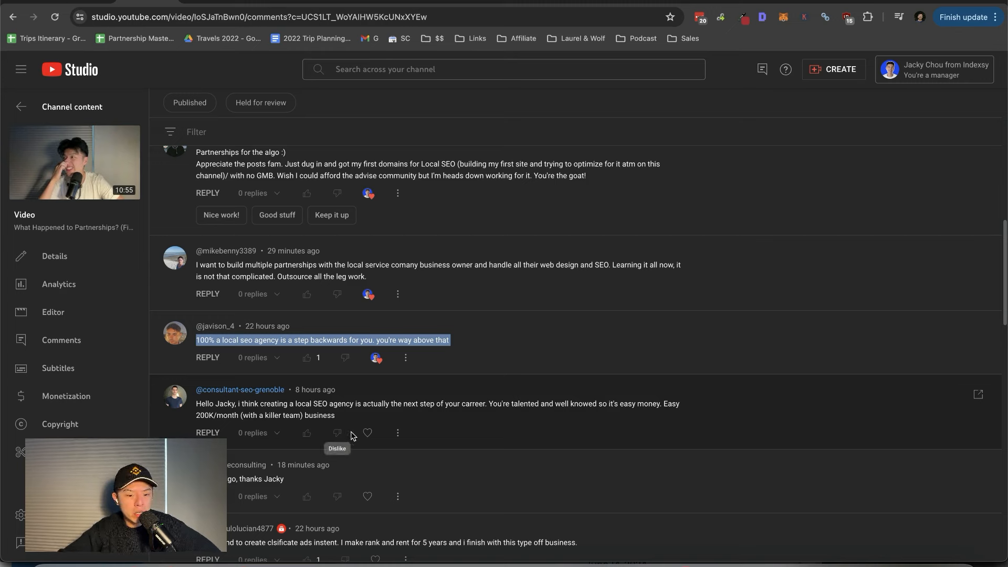
{"action": "mouse_move", "coordinate": [367, 433]}
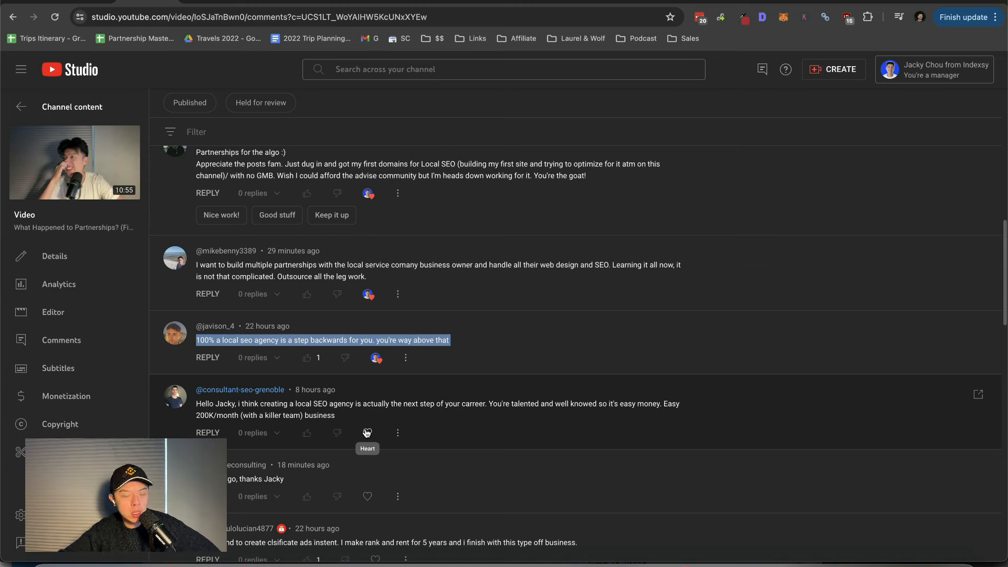
- Heart the easy money SEO agency comment and highlight the rank-and-rent comment text
{"action": "left_click", "coordinate": [367, 432]}
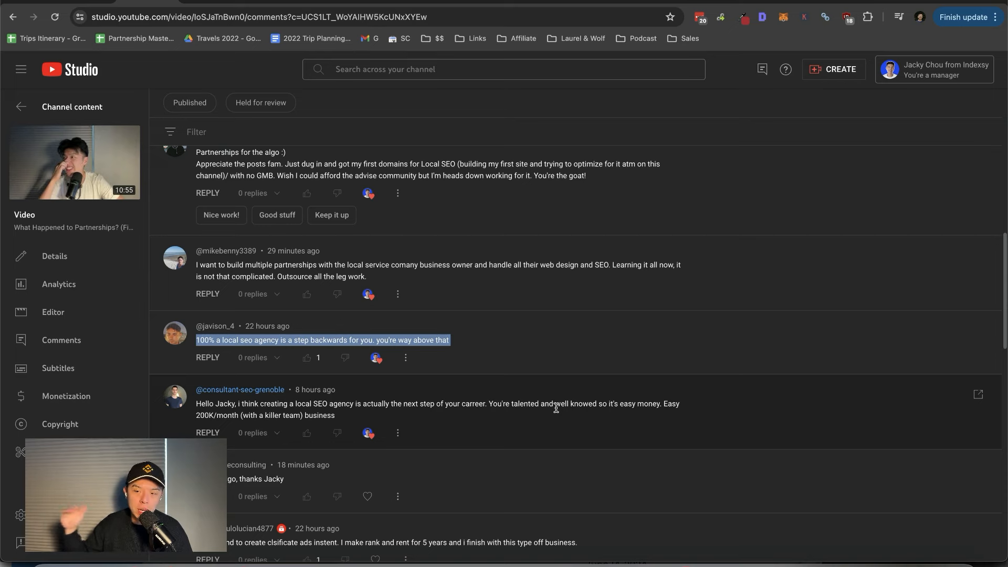
{"action": "scroll", "scroll_direction": "down", "scroll_amount": 3}
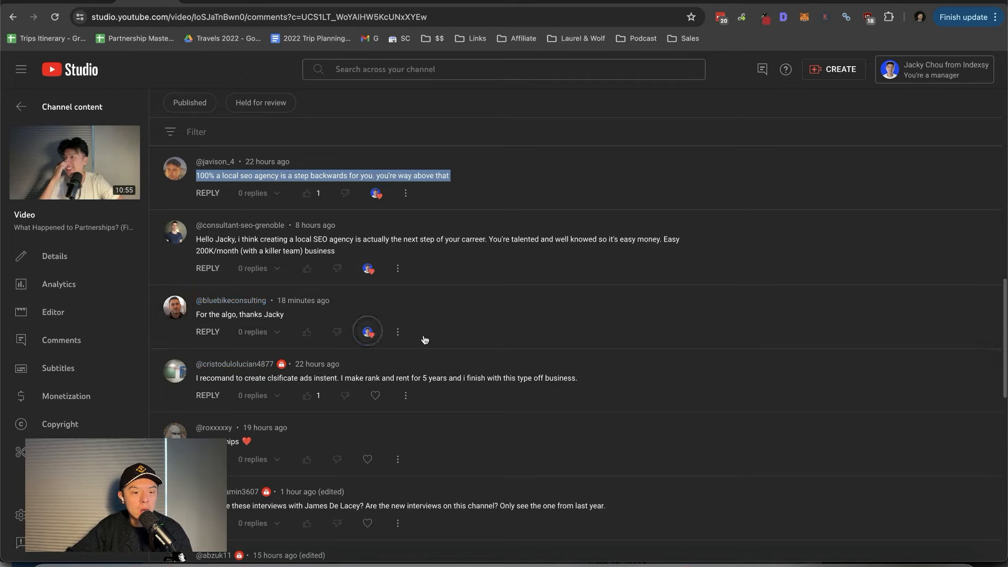
{"action": "scroll", "scroll_direction": "down", "scroll_amount": 3}
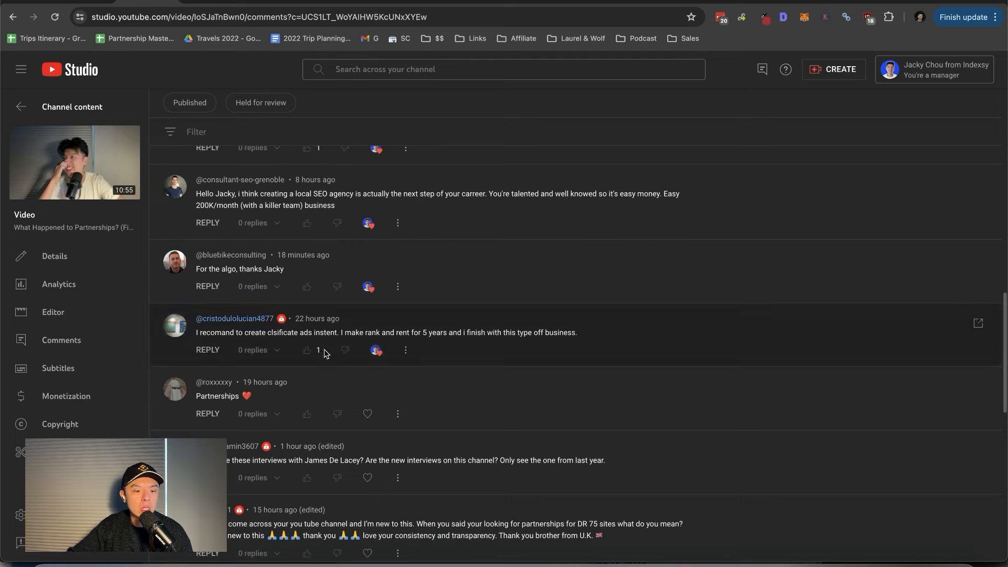
{"action": "triple_click", "coordinate": [386, 332]}
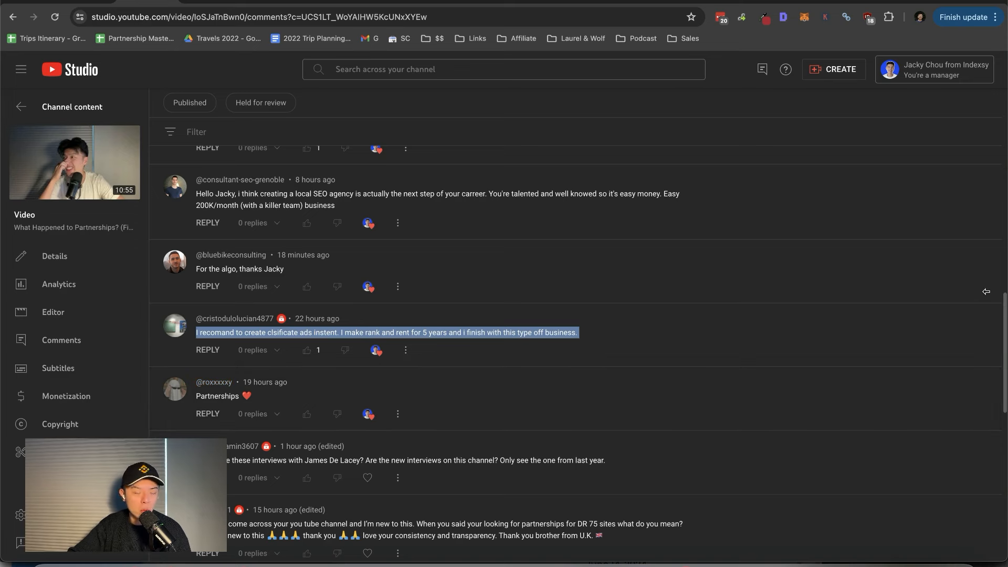
{"action": "mouse_move", "coordinate": [632, 290]}
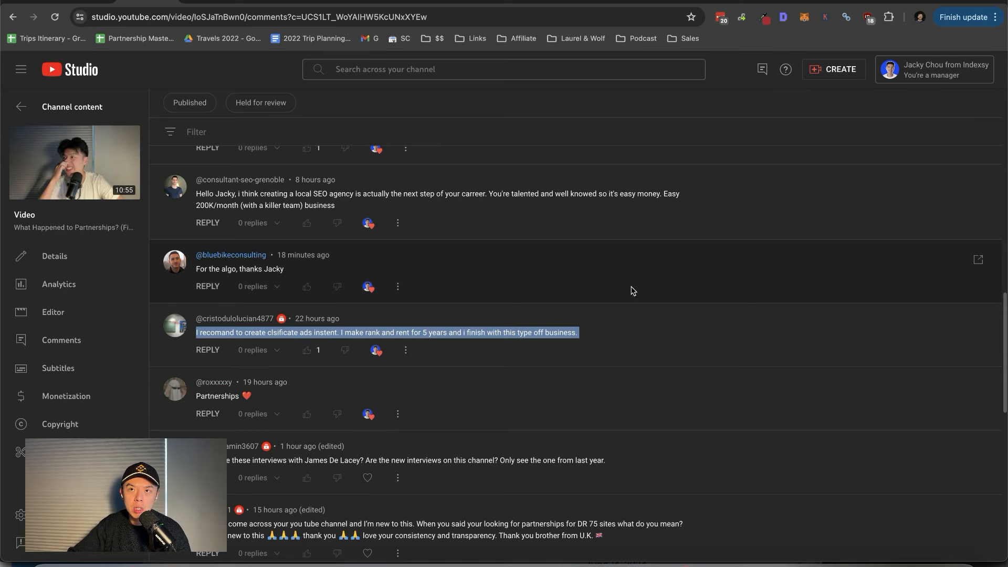